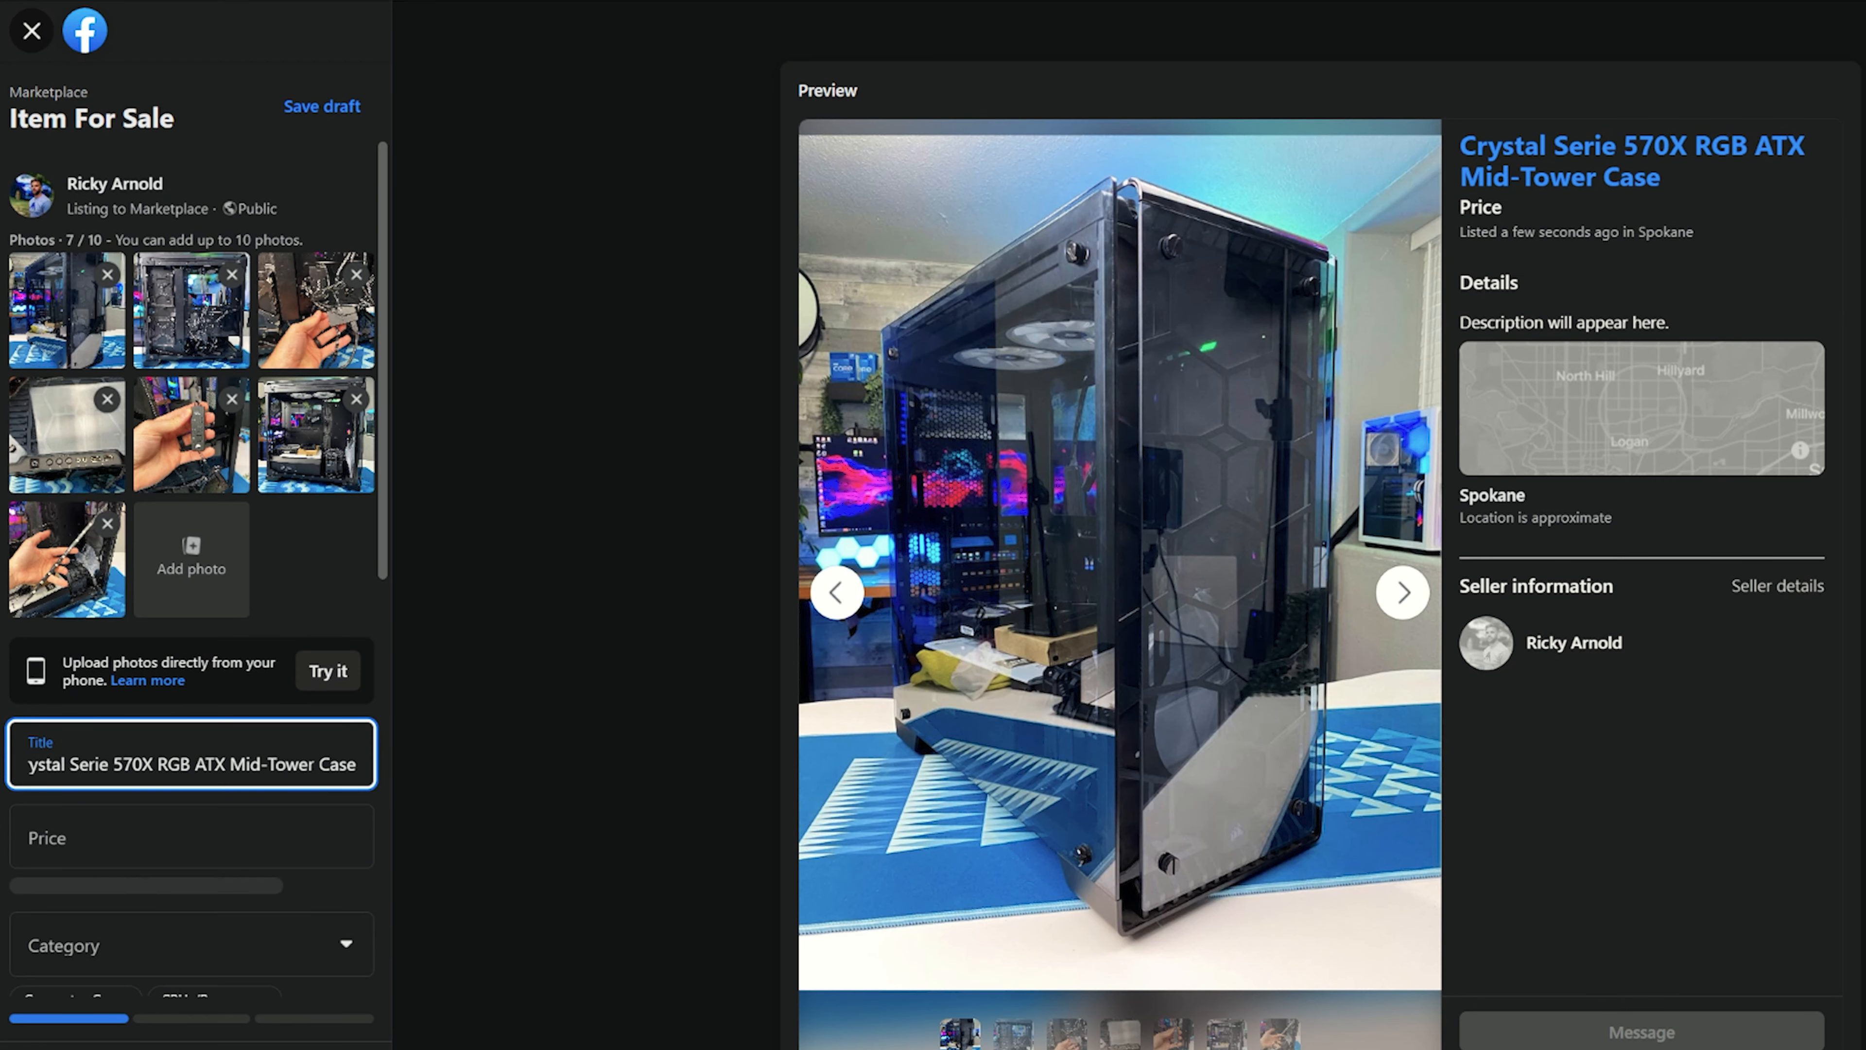
# Title the listing 'Crystal Series 570X RGB Gaming Case' and begin the 'Stunning Gaming PC Case' description
pyautogui.write('Crystal Series 570X RGB Ga Case')
pyautogui.click(191, 838)
pyautogui.write('$125')
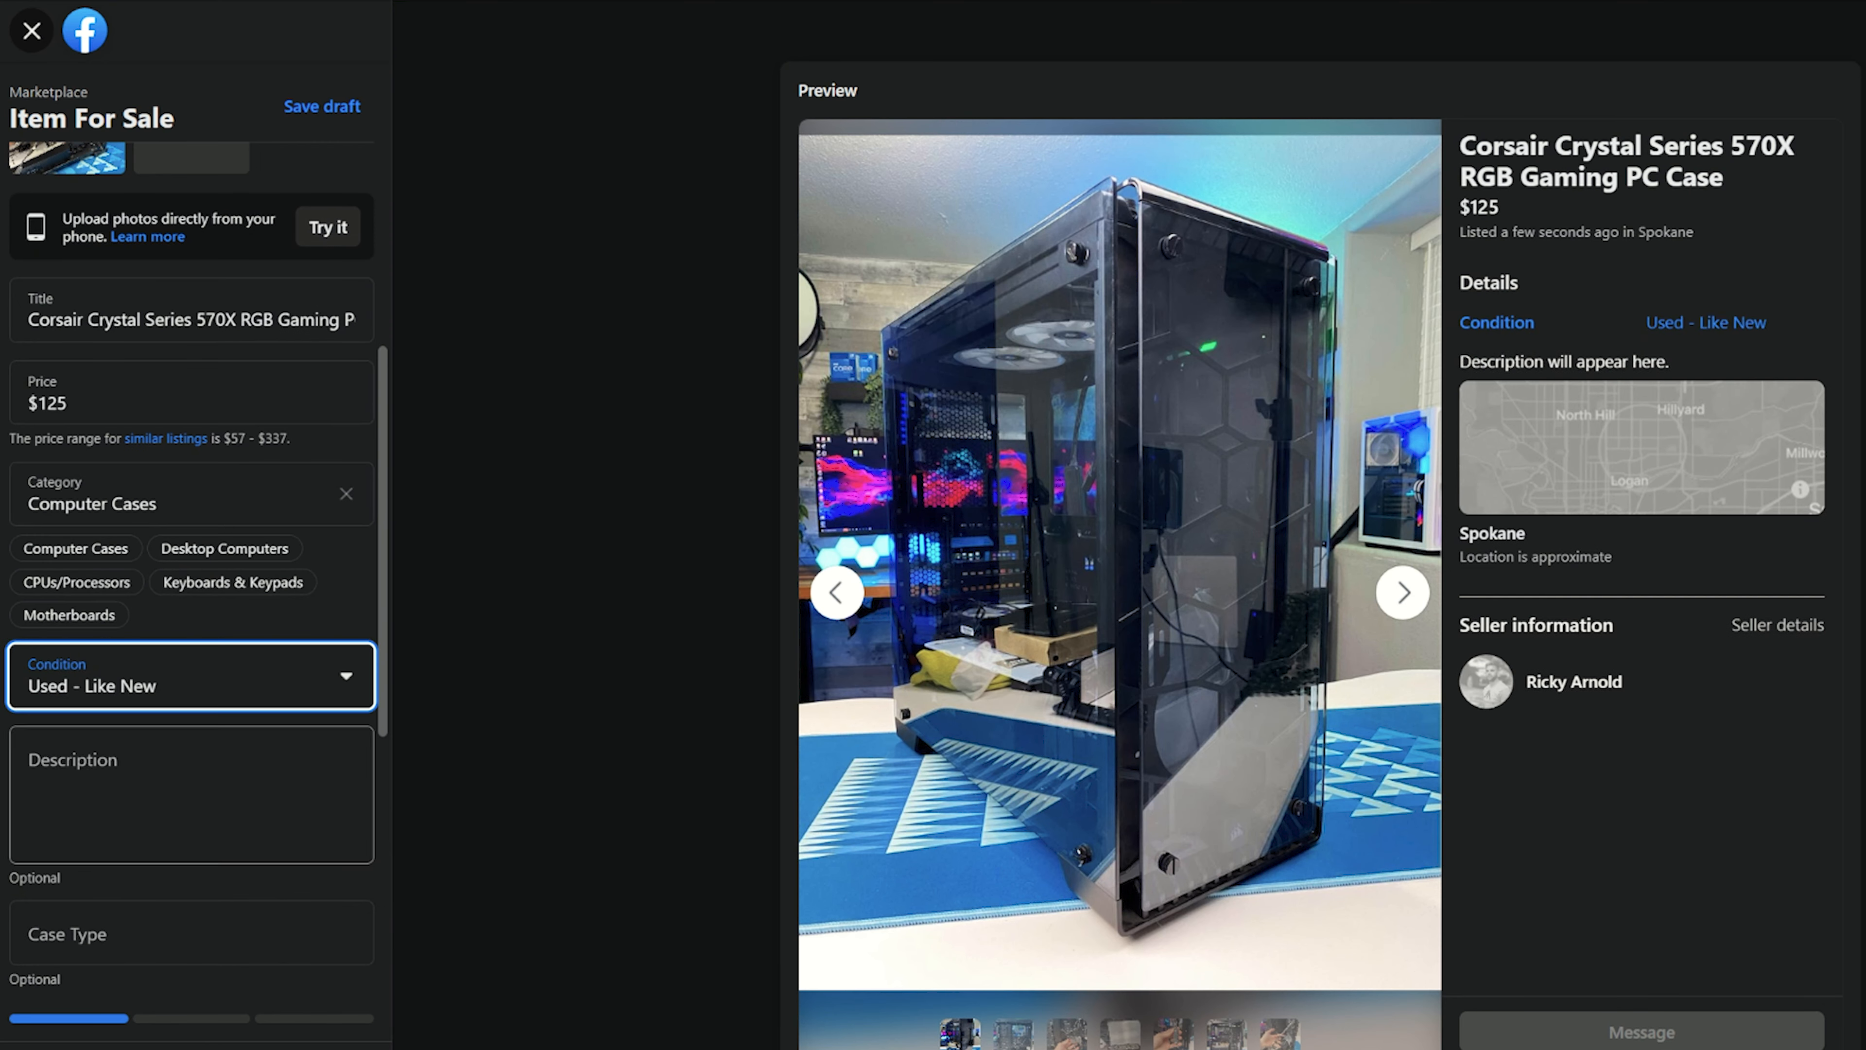
pyautogui.write('Stunning Gaming PC C')
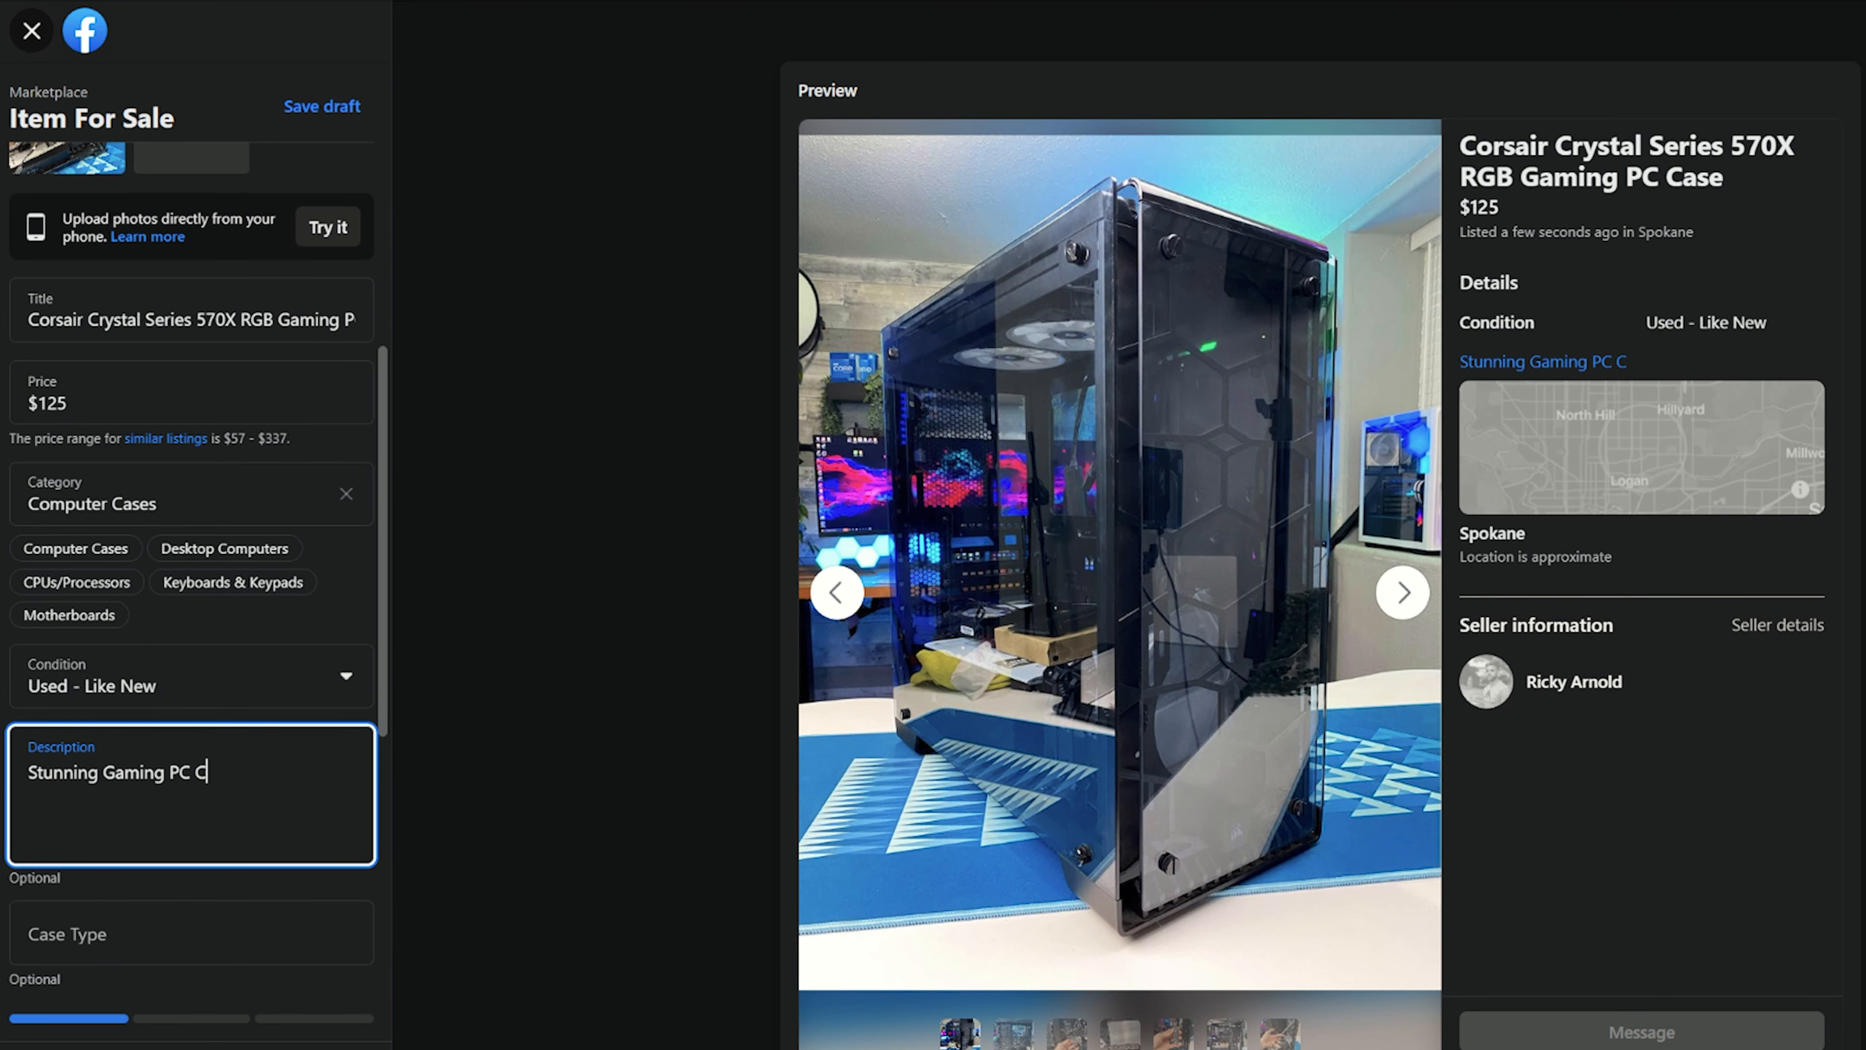
pyautogui.write('ase with a 360 view of your Lighting')
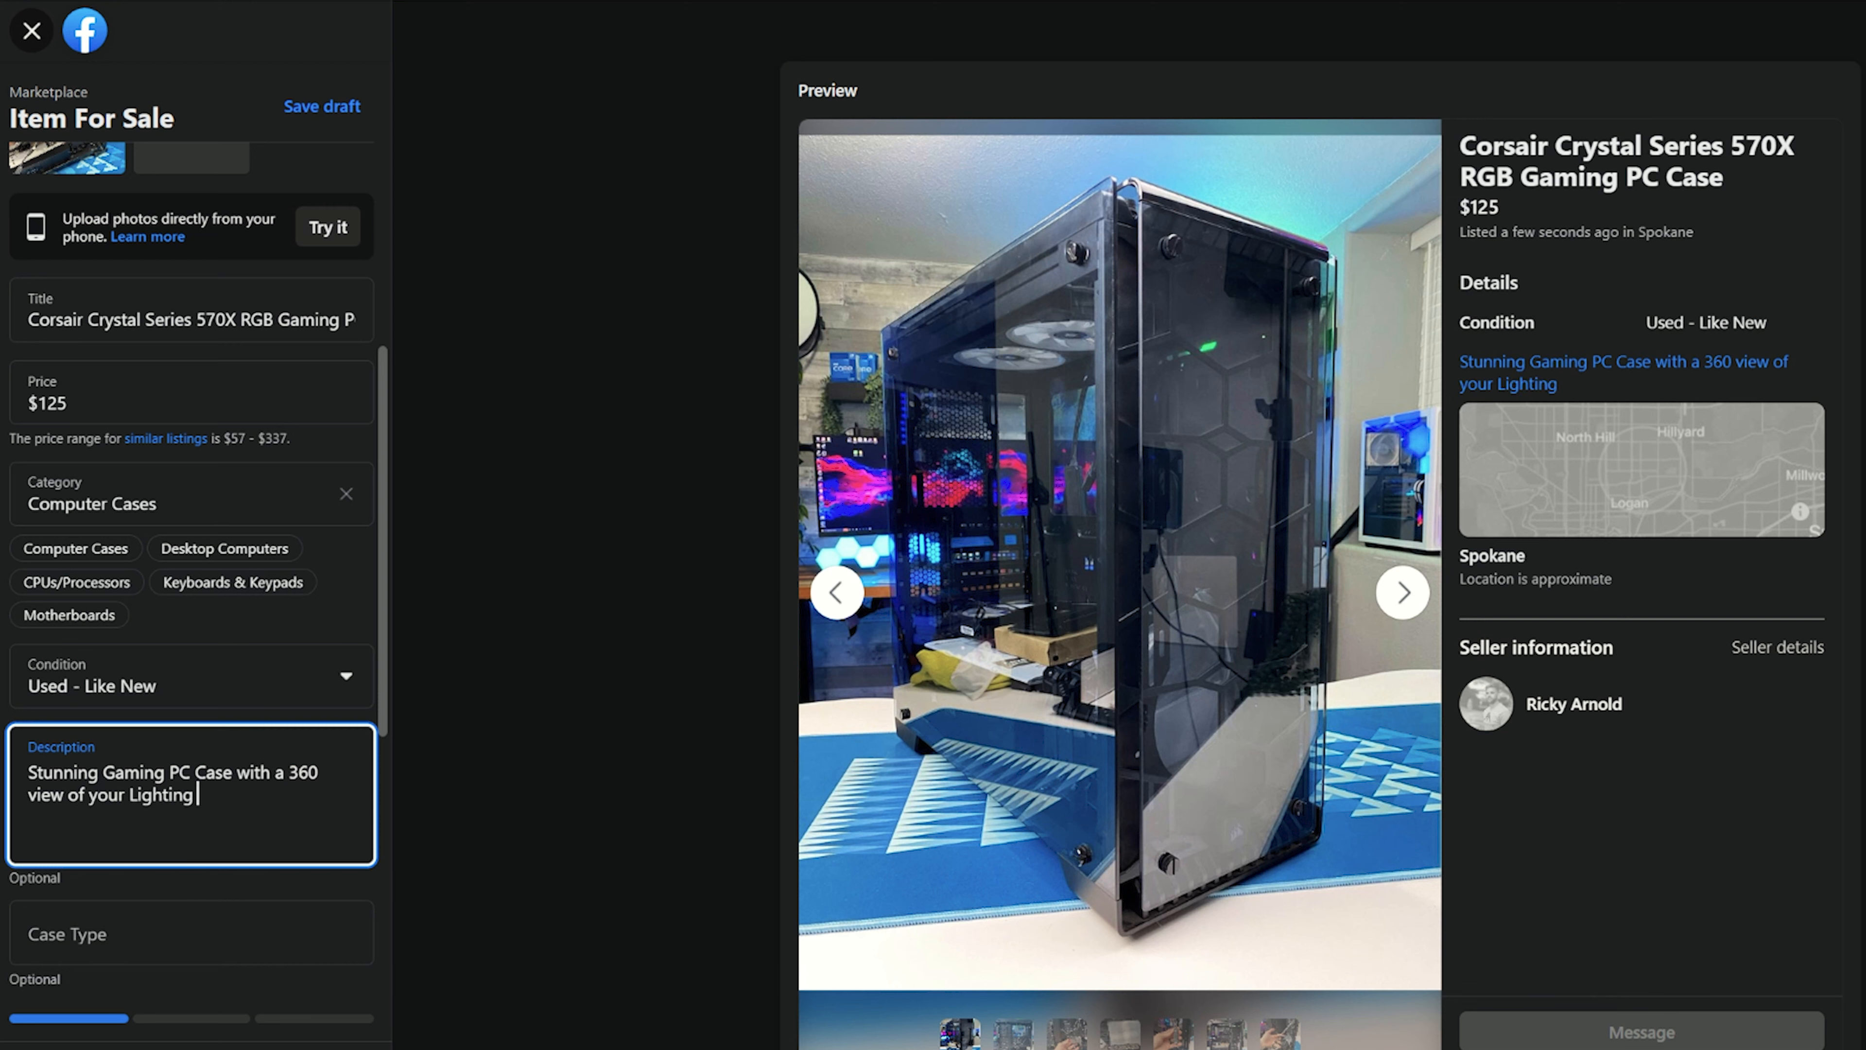
pyautogui.write('/ Components')
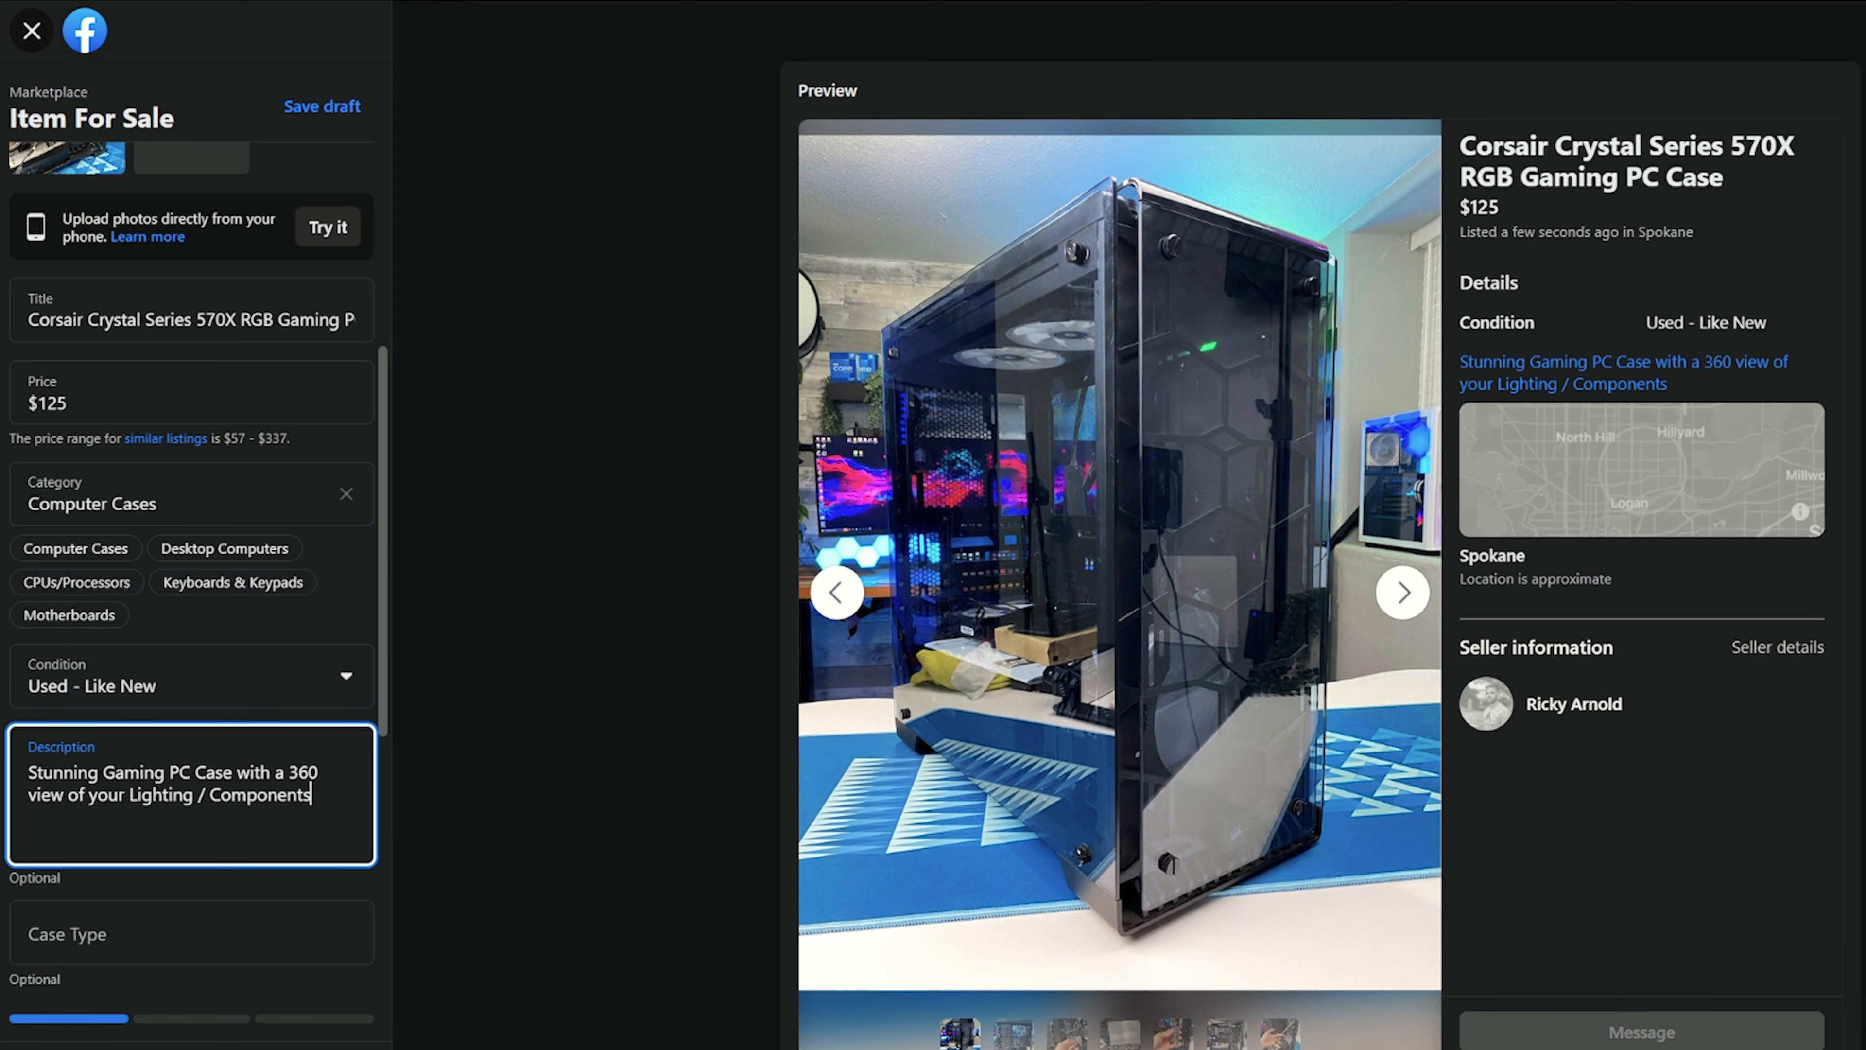
pyautogui.press('Backspace')
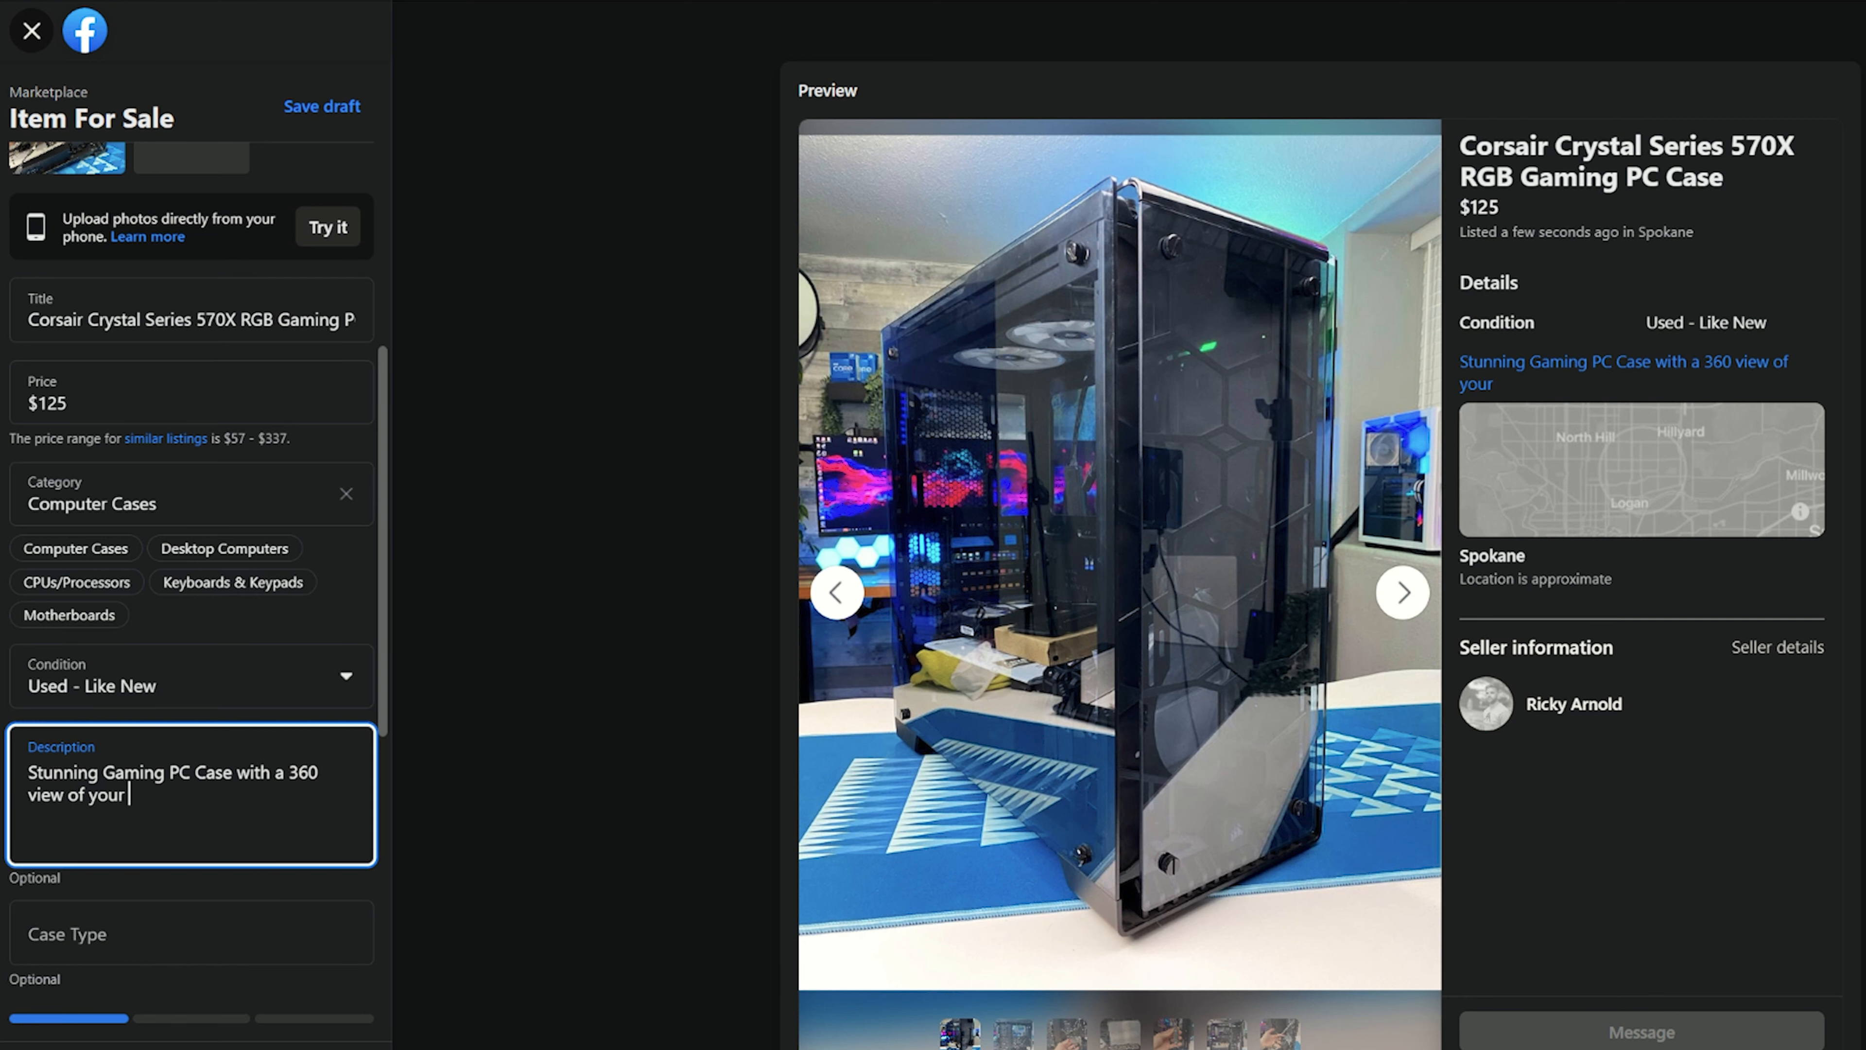
# Describe the tempered glass panels all the way around and the 3 included Corsair SP 120 fans
pyautogui.write('tempered glass panels all the')
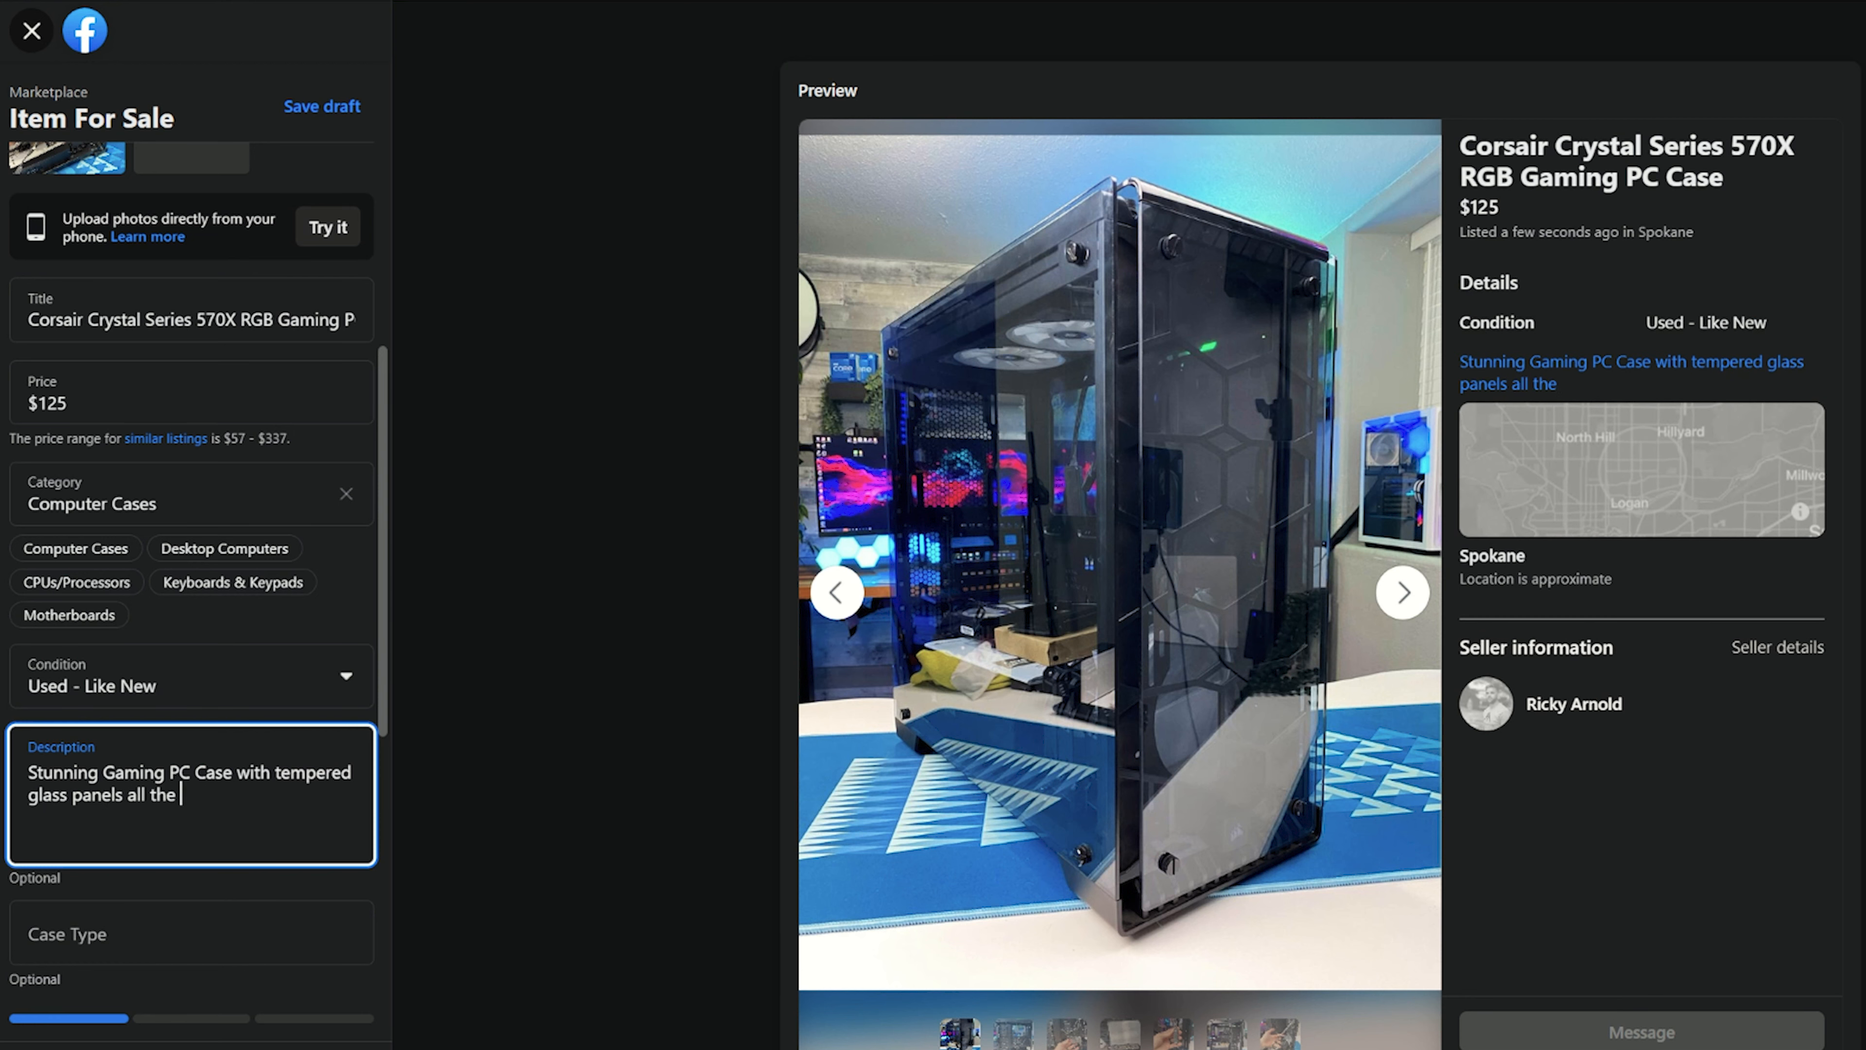
pyautogui.write('way around!')
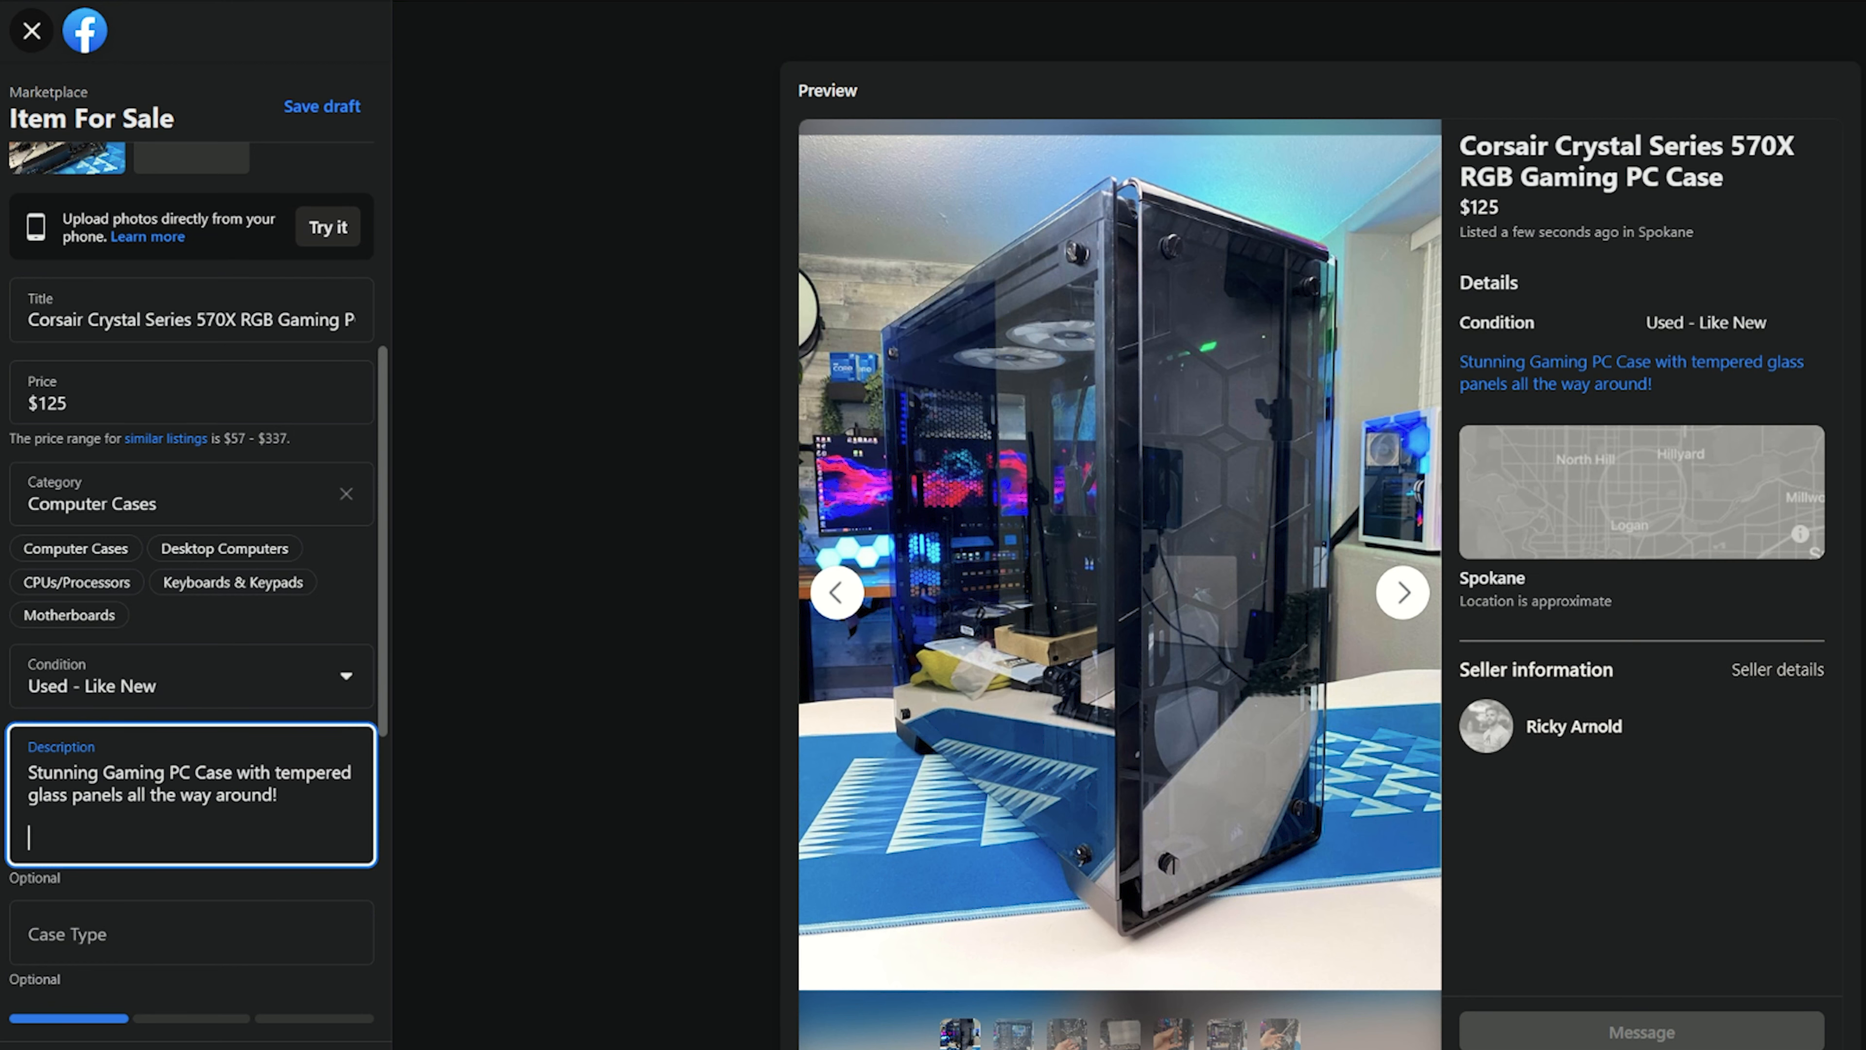
pyautogui.write('This case will include 3 Corsair')
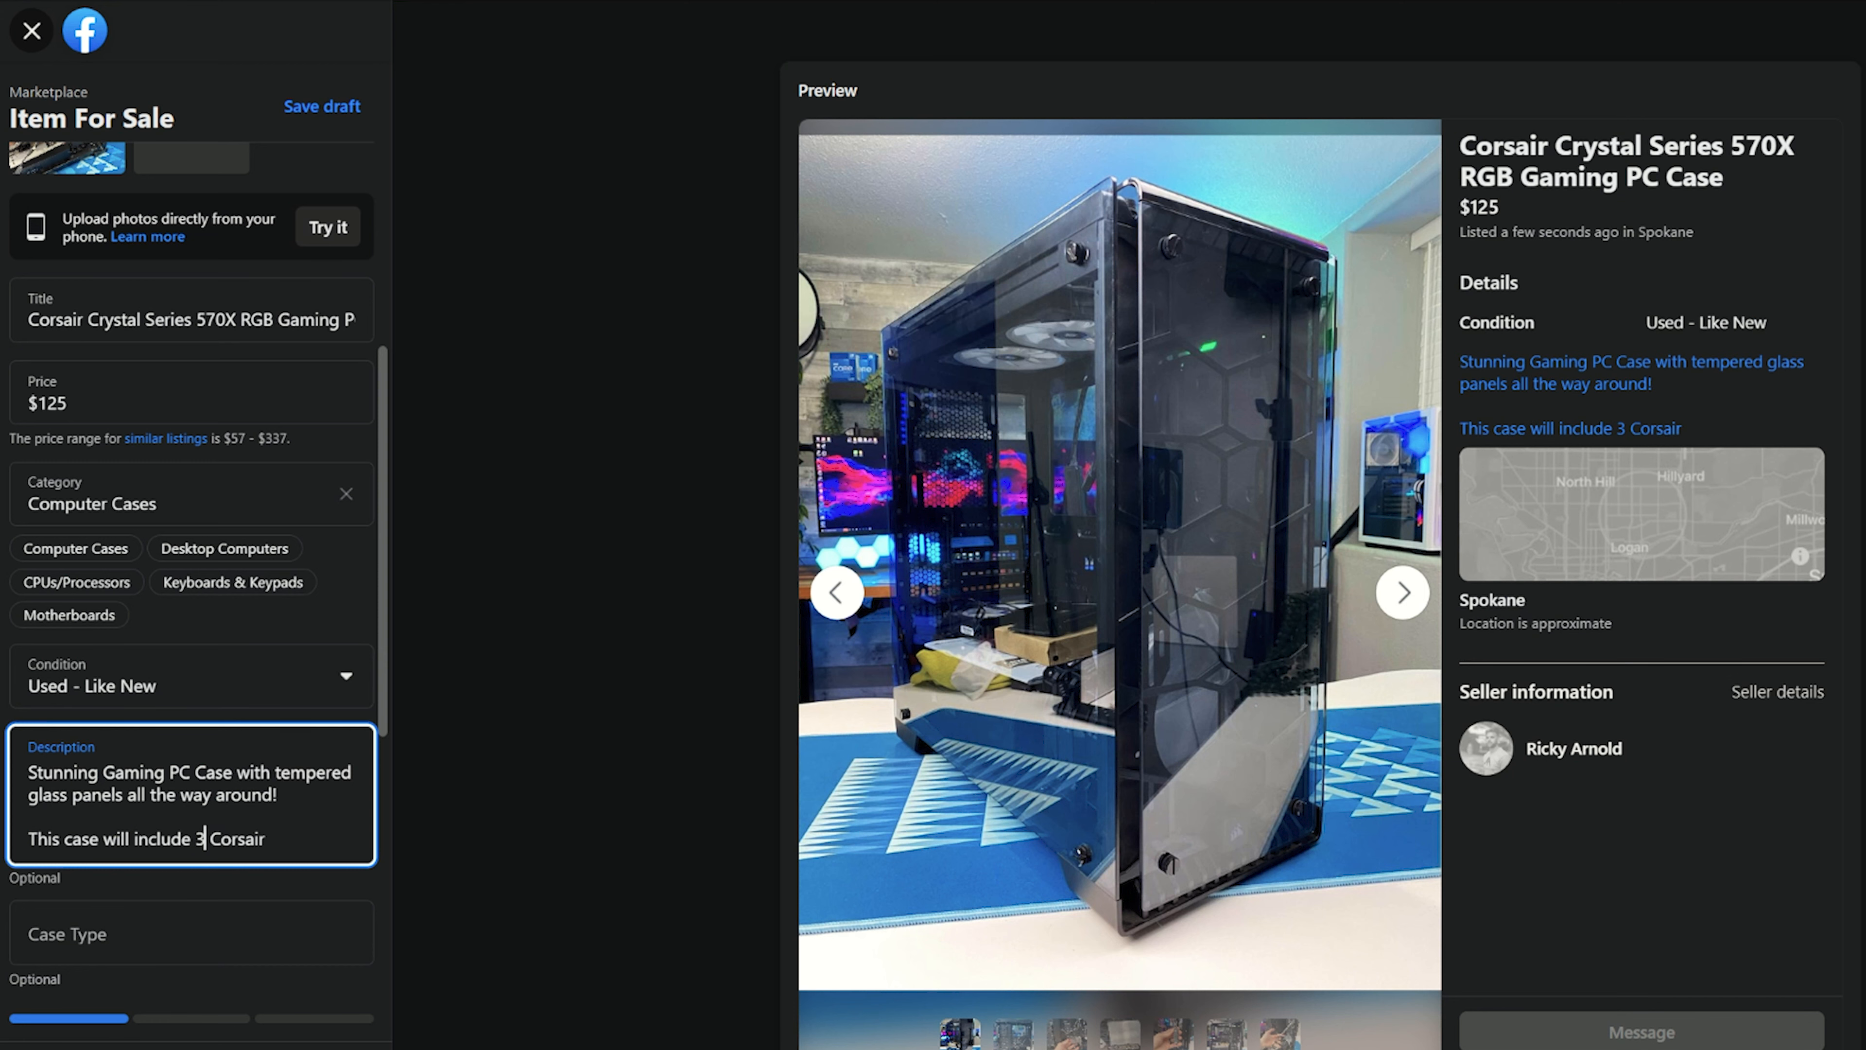
pyautogui.write('(x) Corsair SP 120 fans')
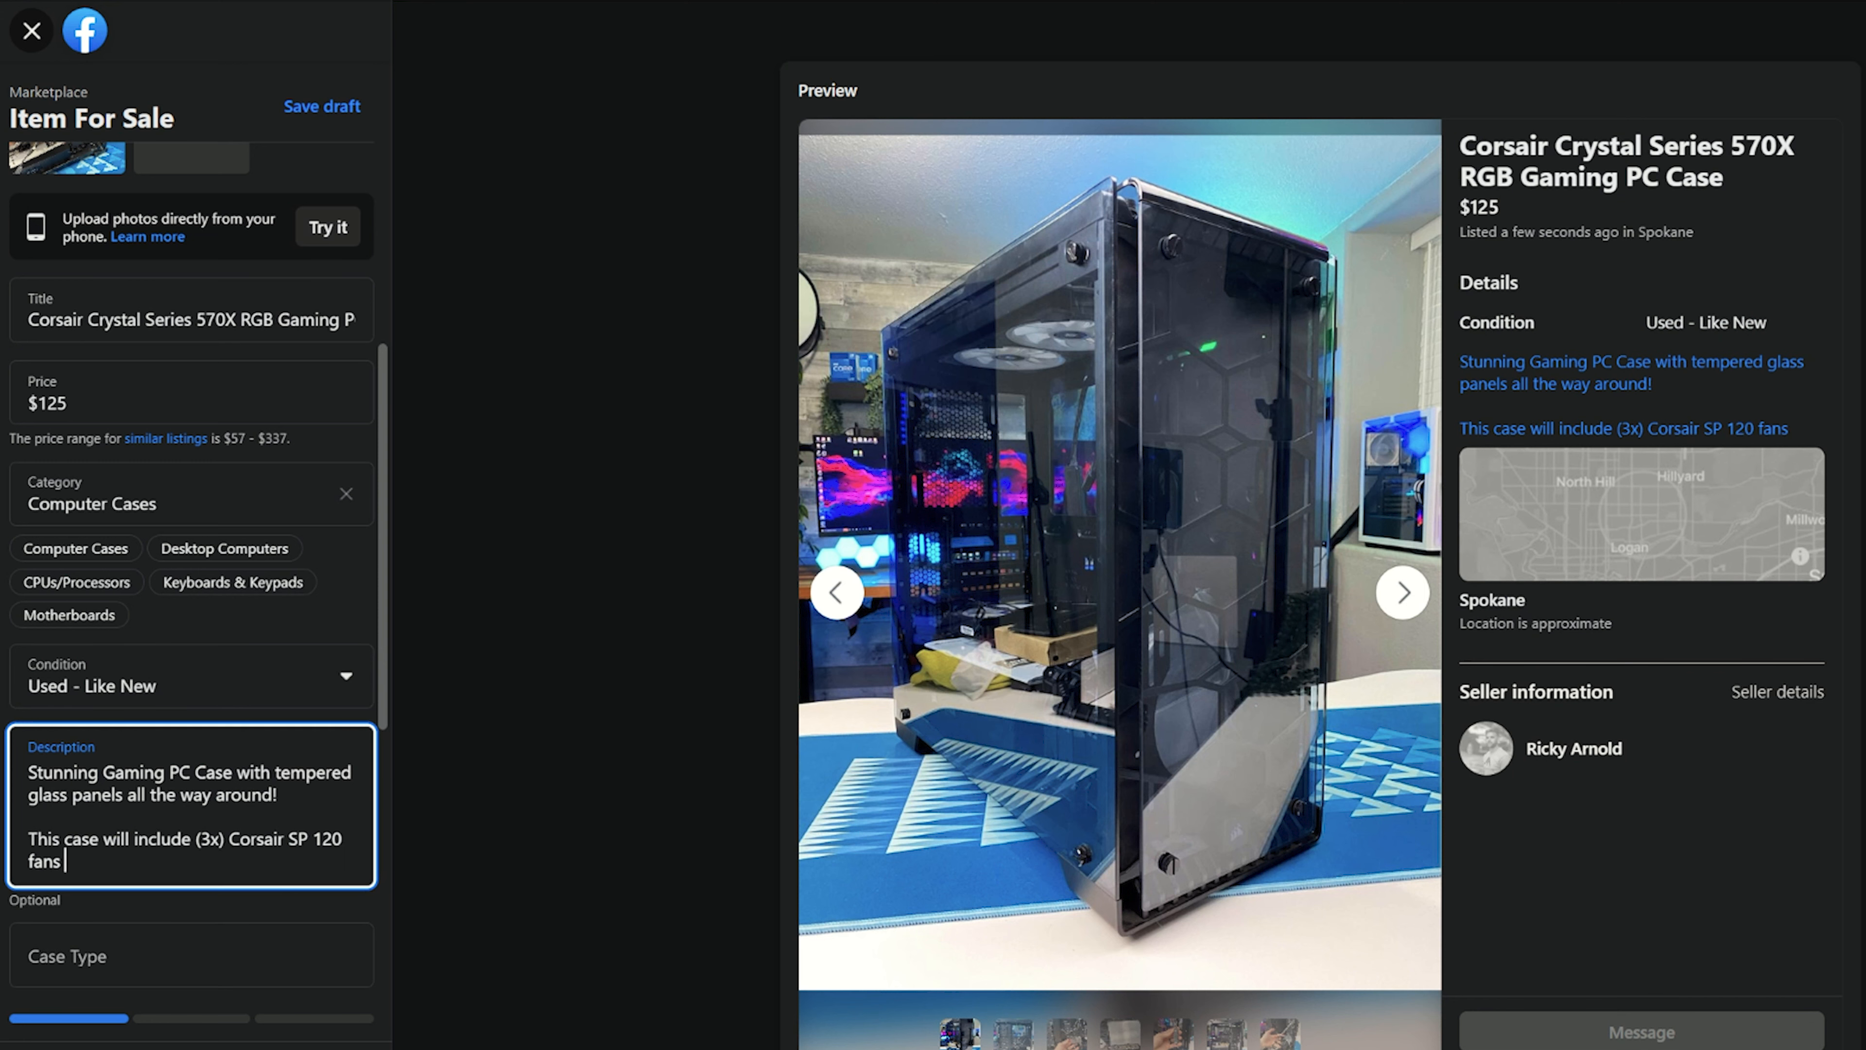
pyautogui.write('(they come with the case')
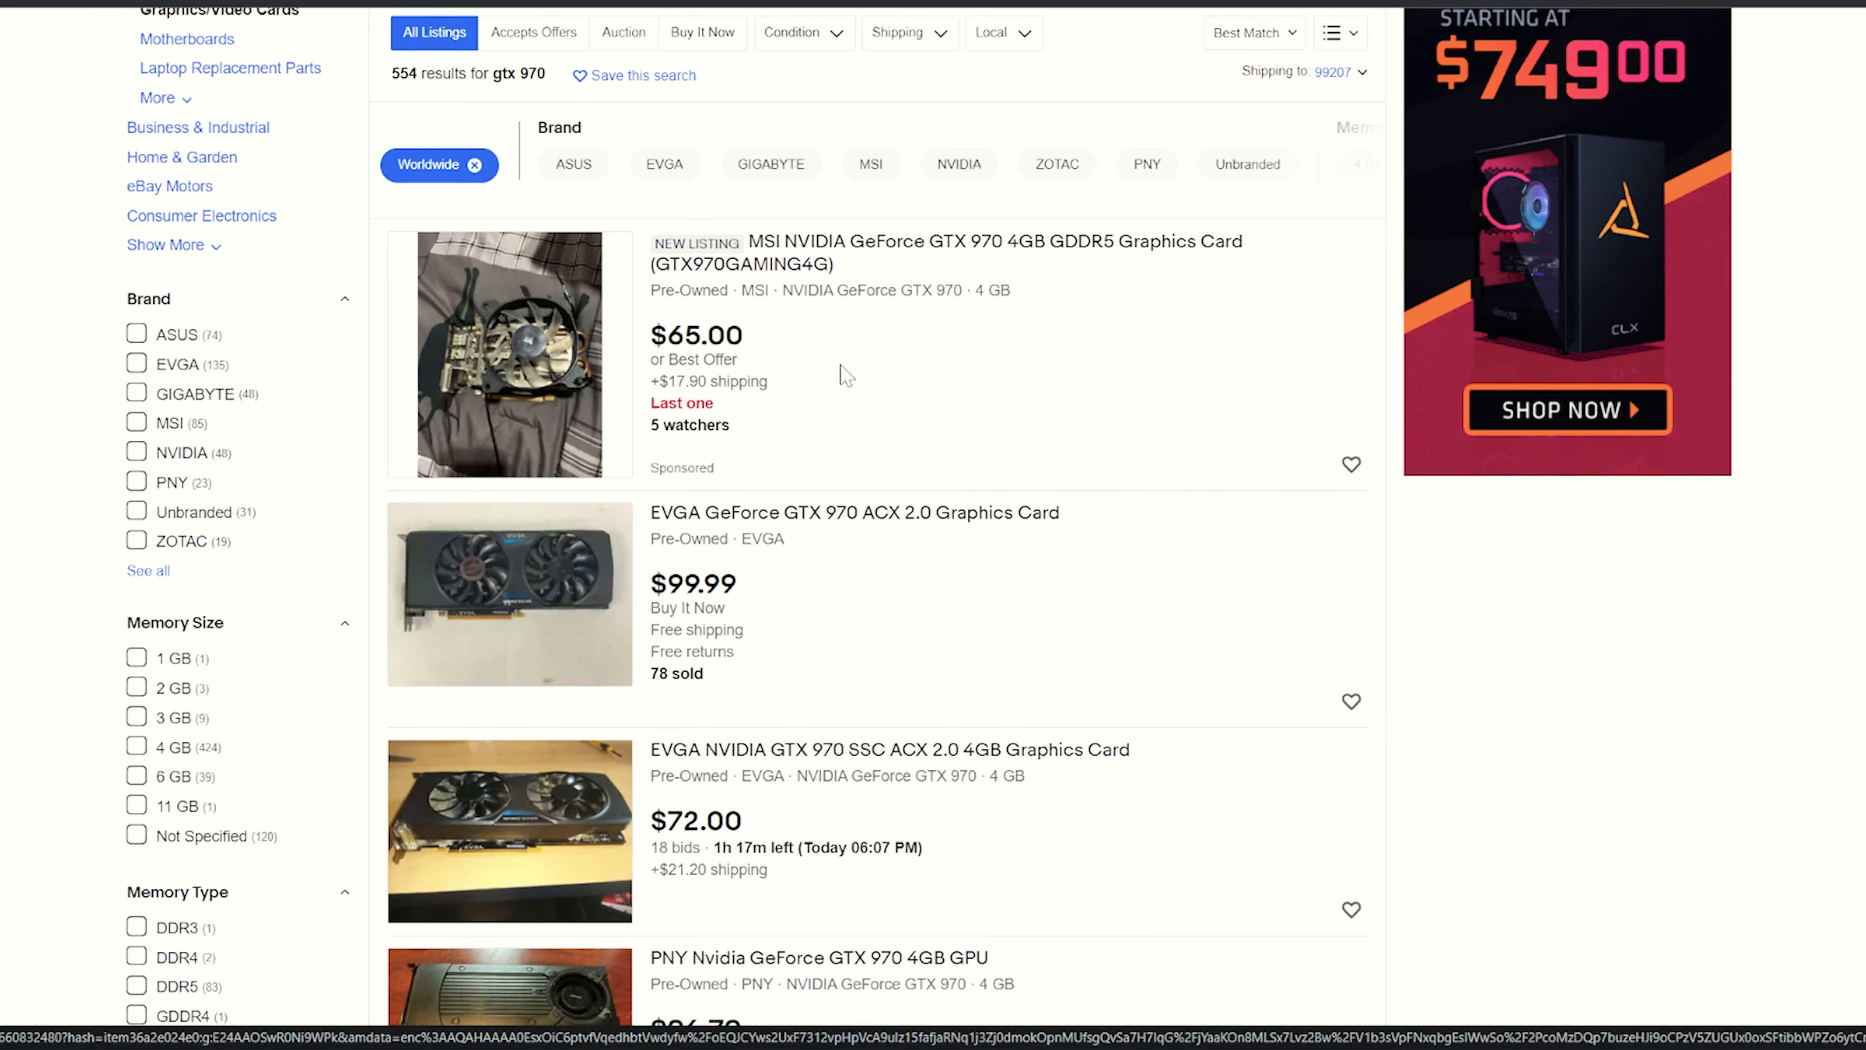
pyautogui.scroll(-3)
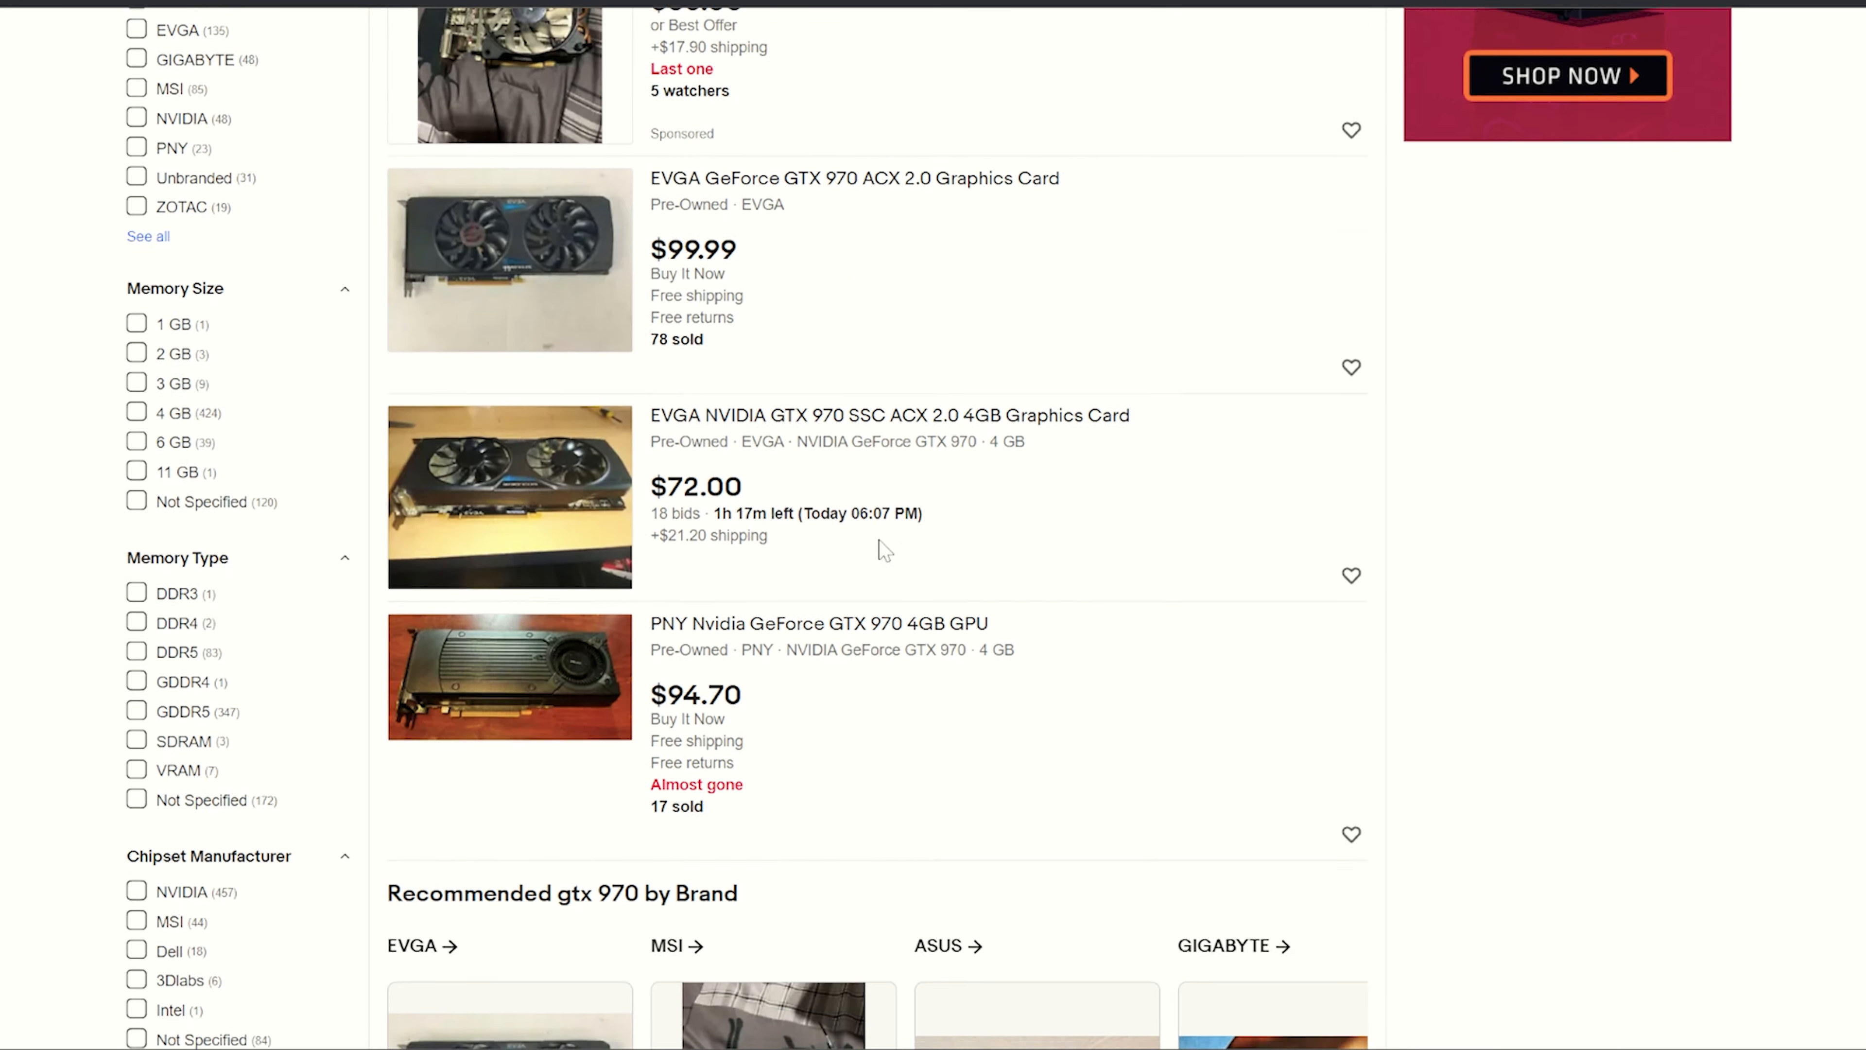
pyautogui.scroll(-3)
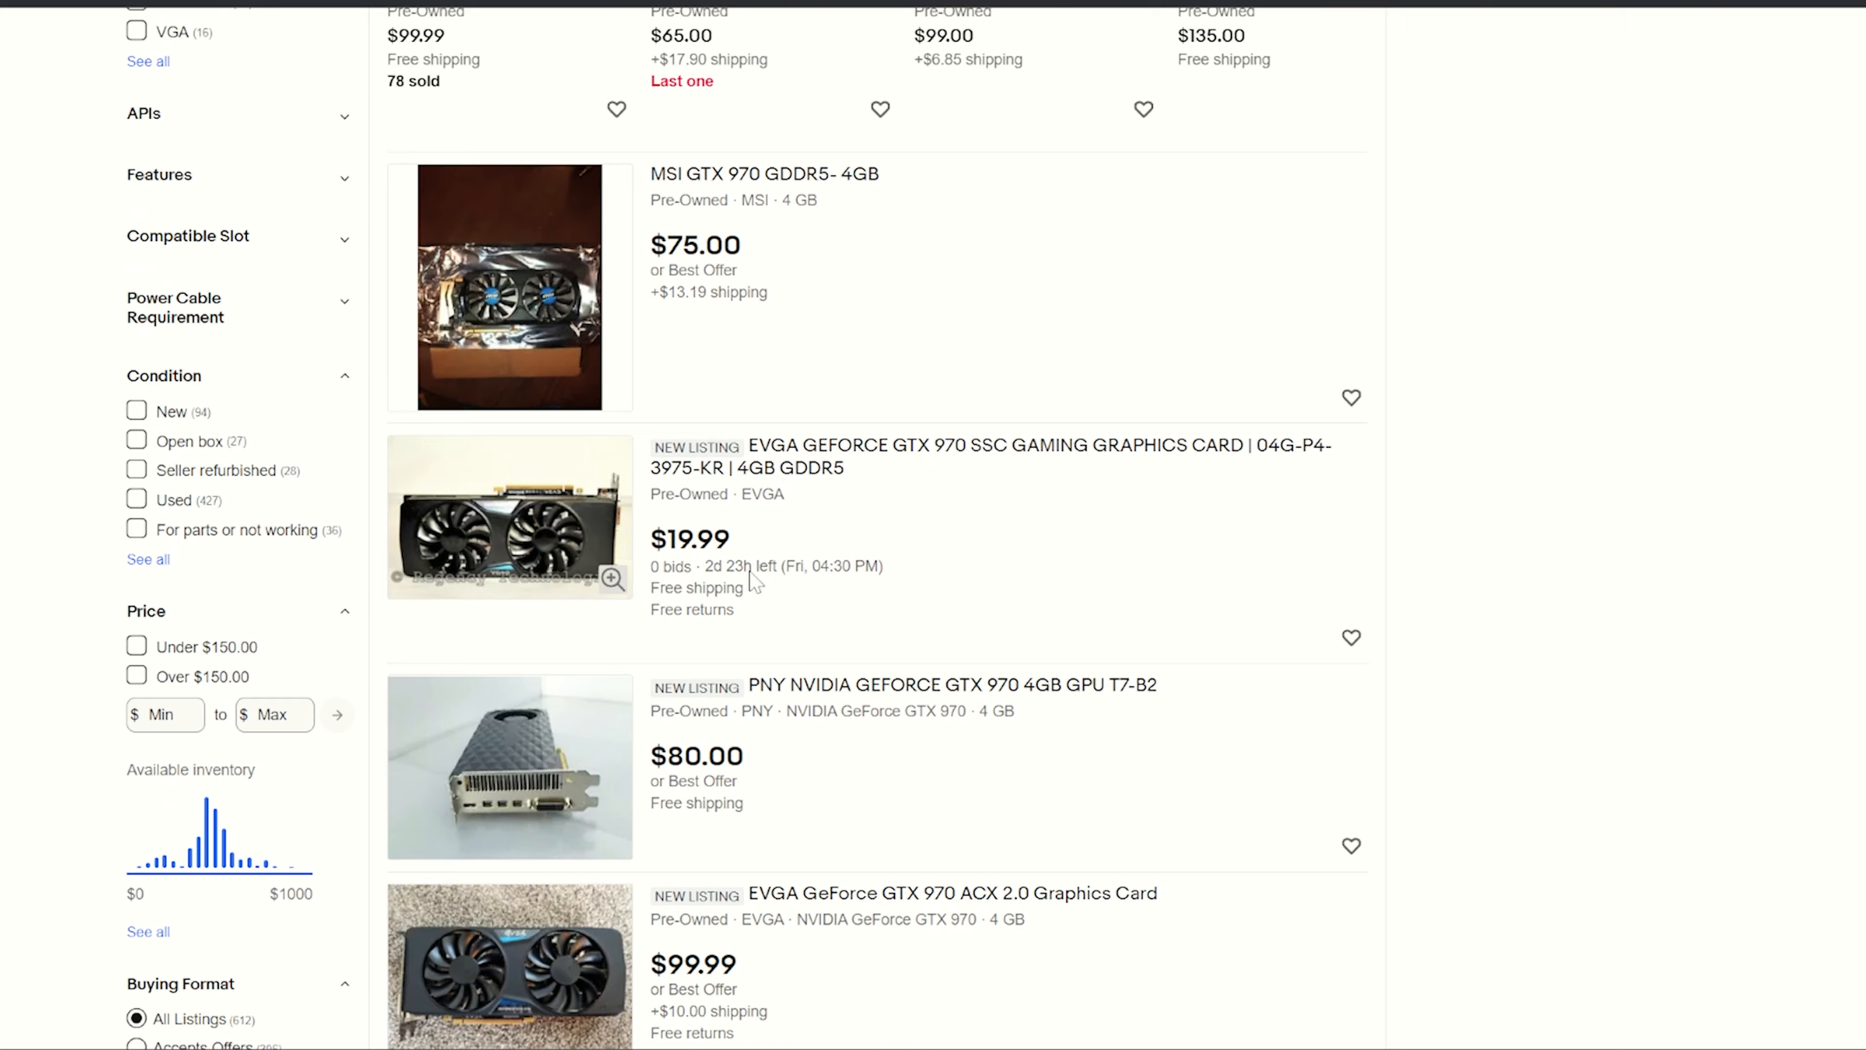
pyautogui.scroll(-3)
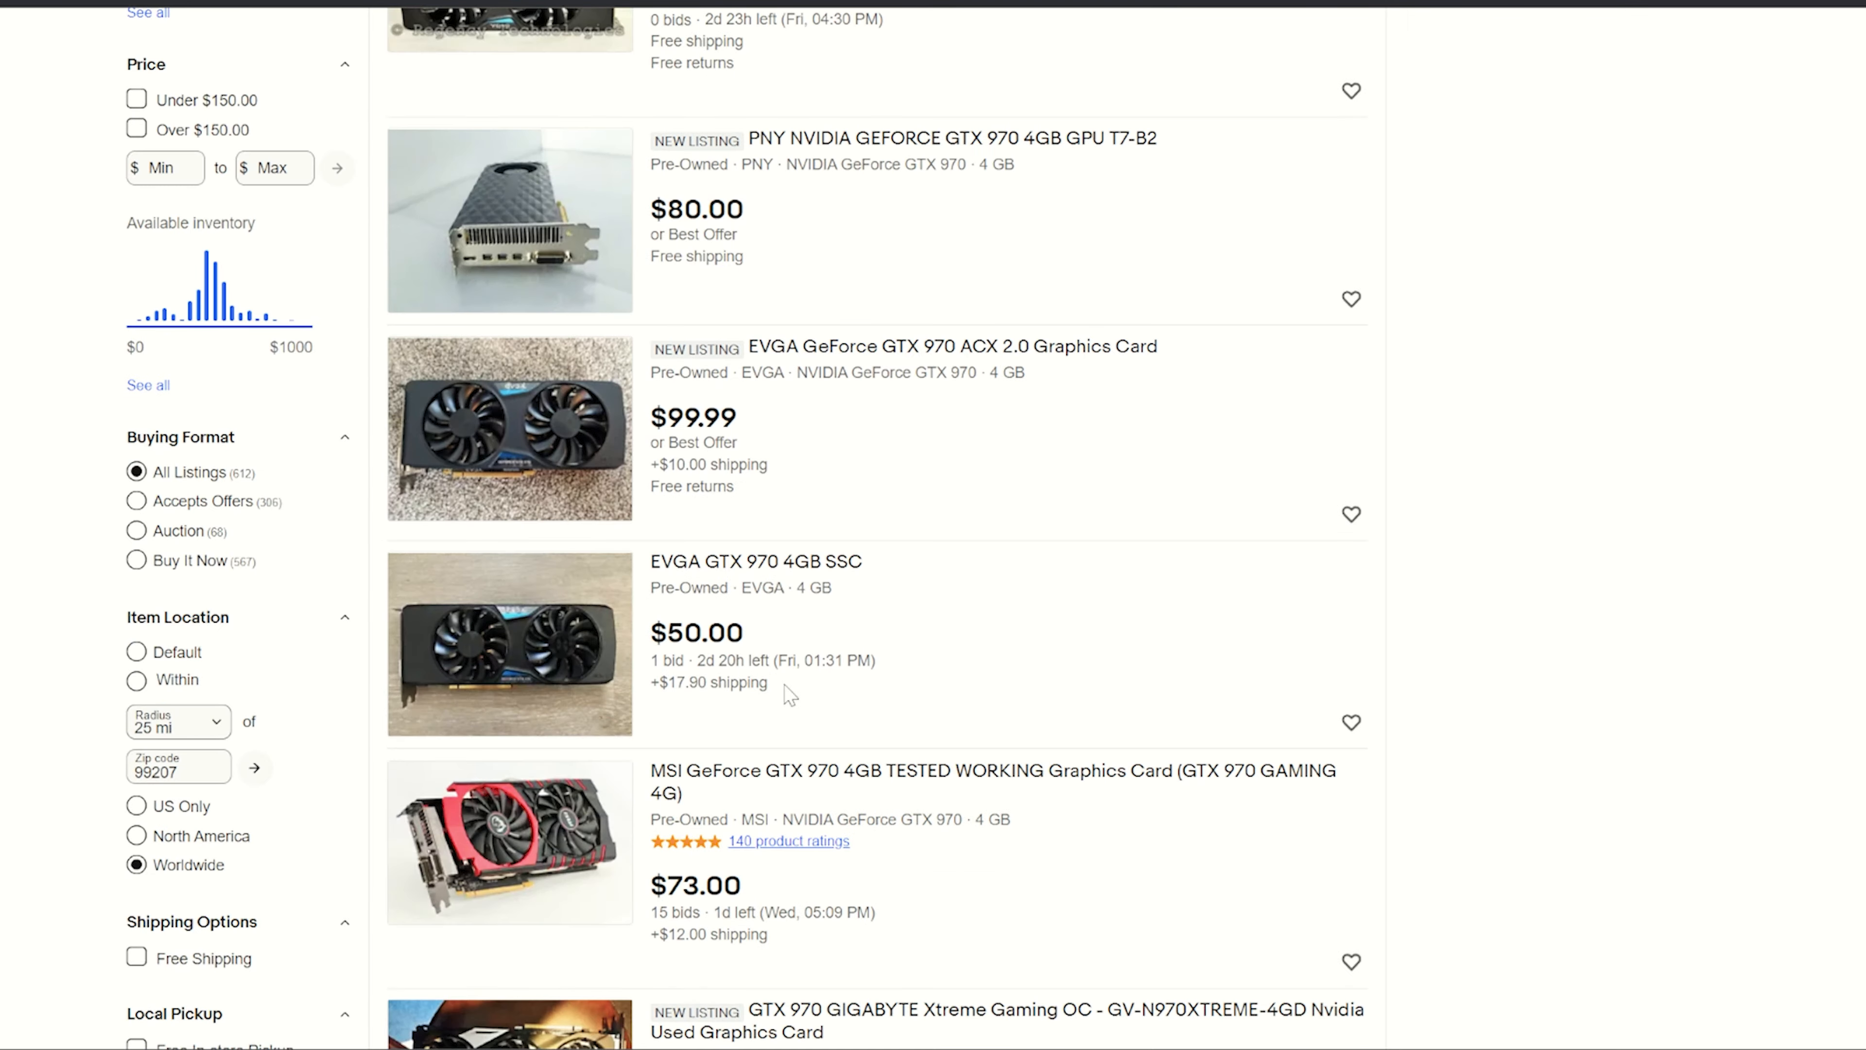
pyautogui.scroll(-3)
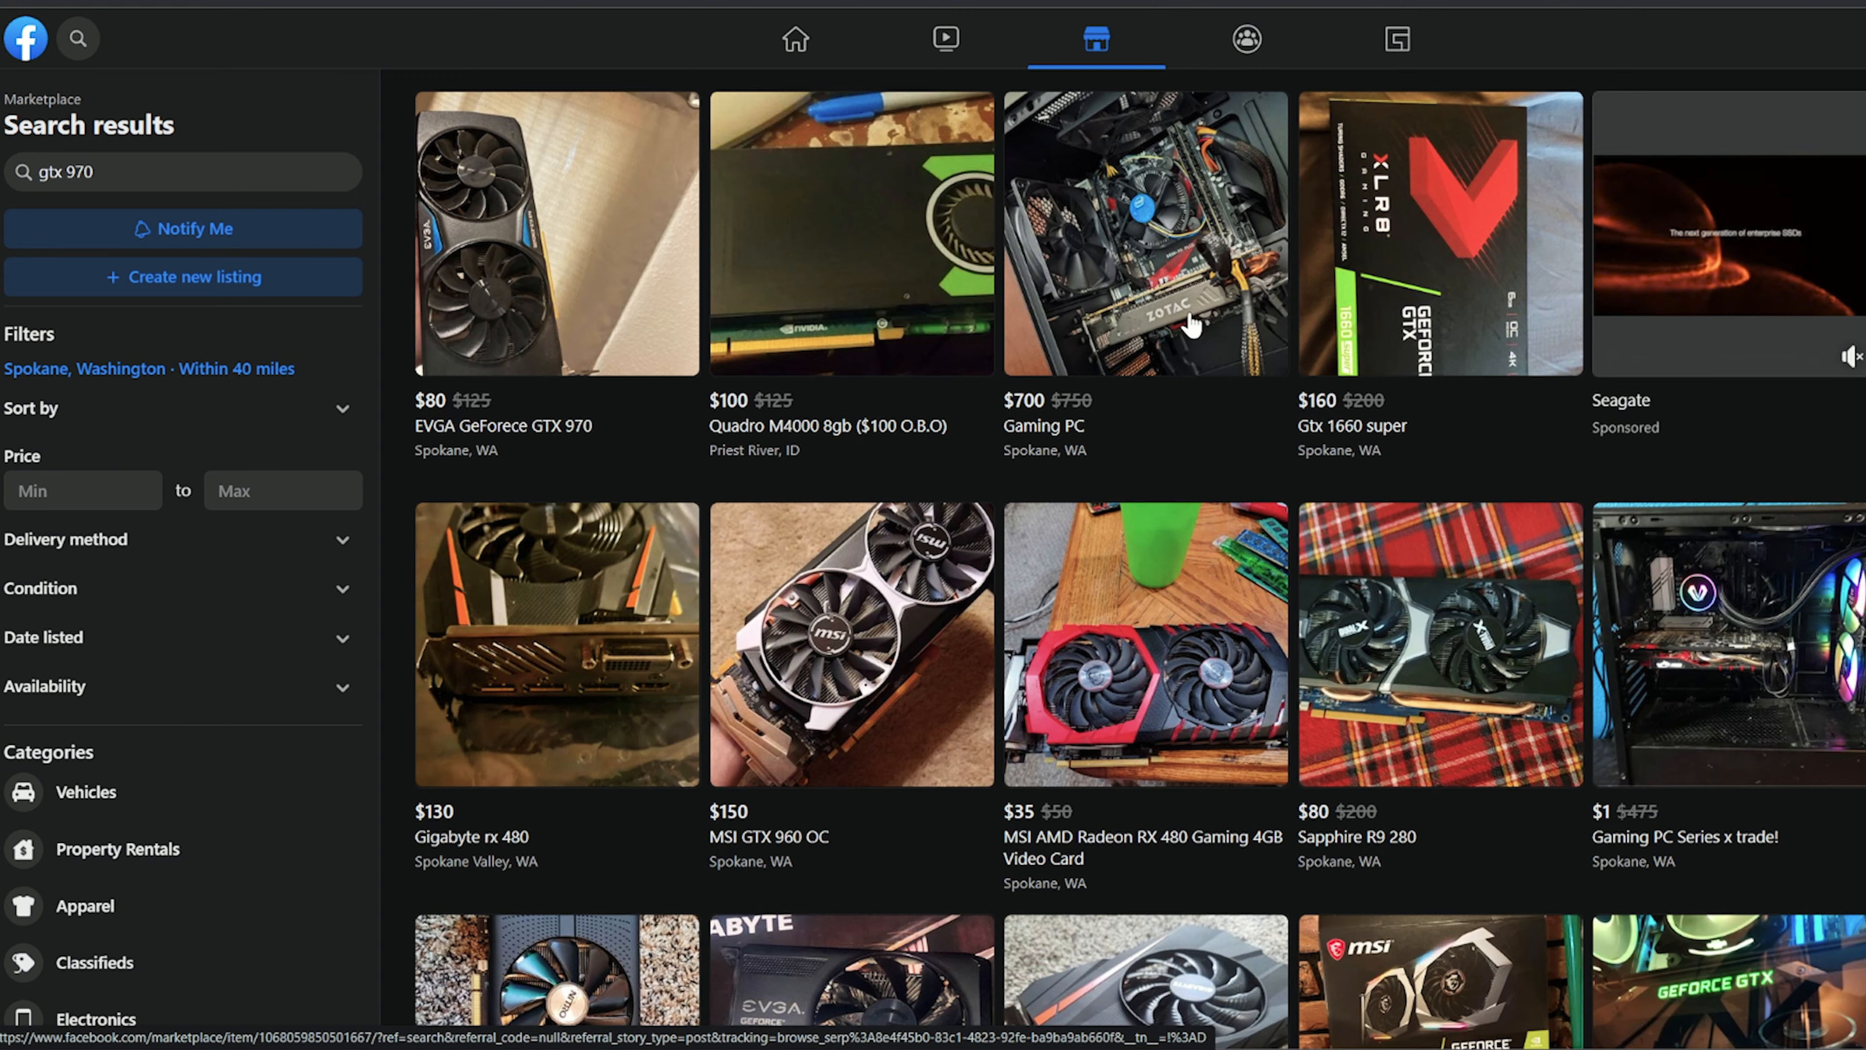
pyautogui.scroll(-3)
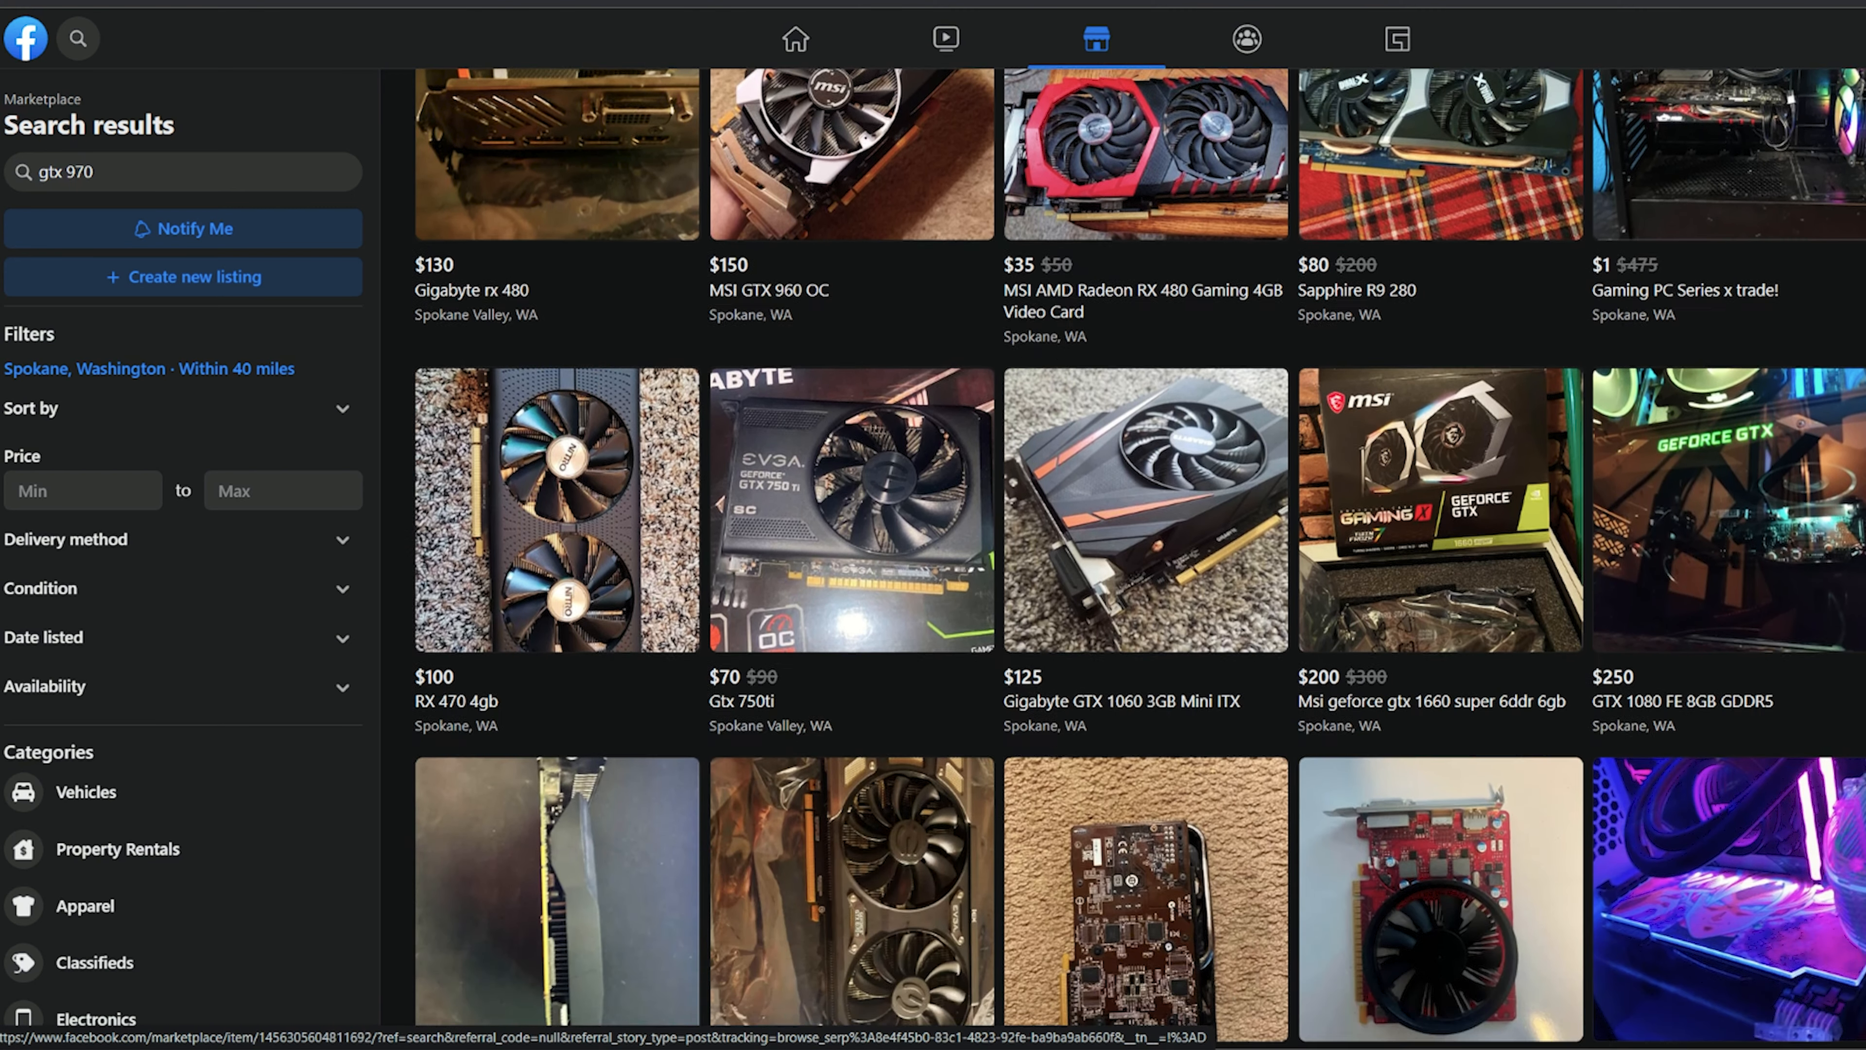
pyautogui.scroll(-3)
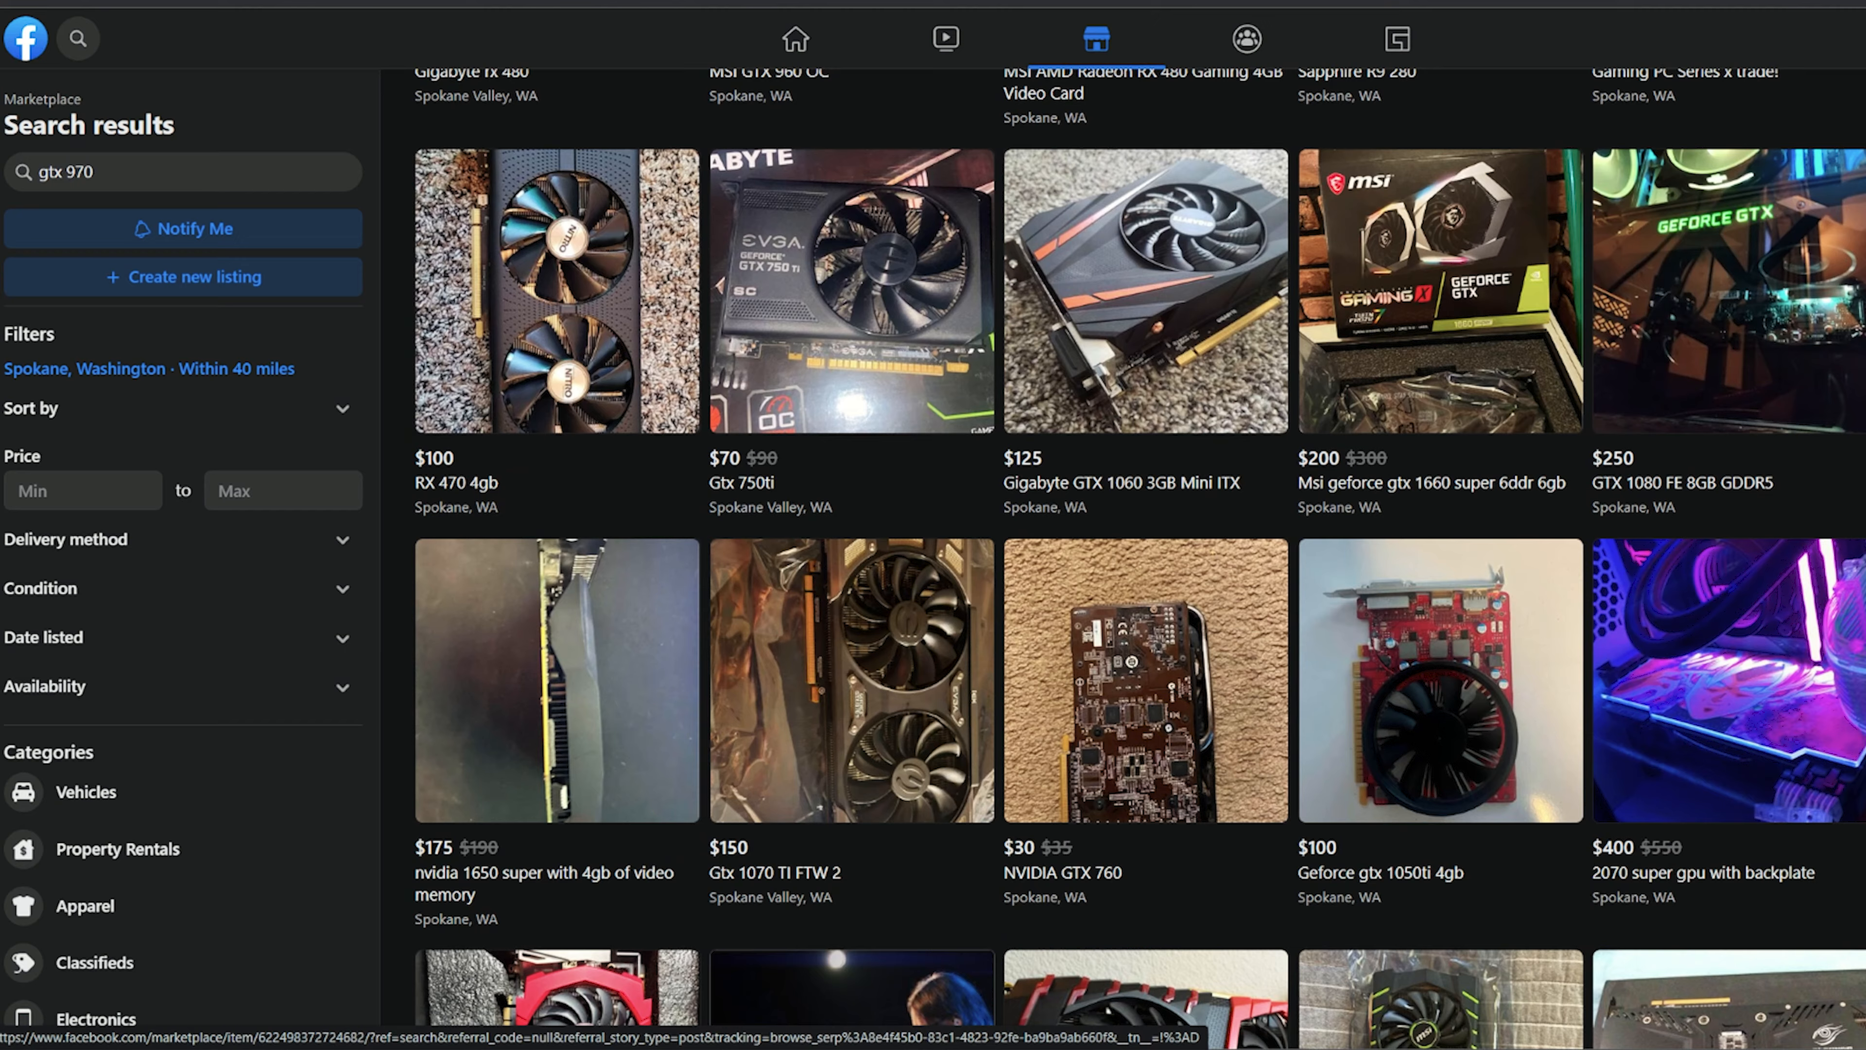
pyautogui.scroll(-3)
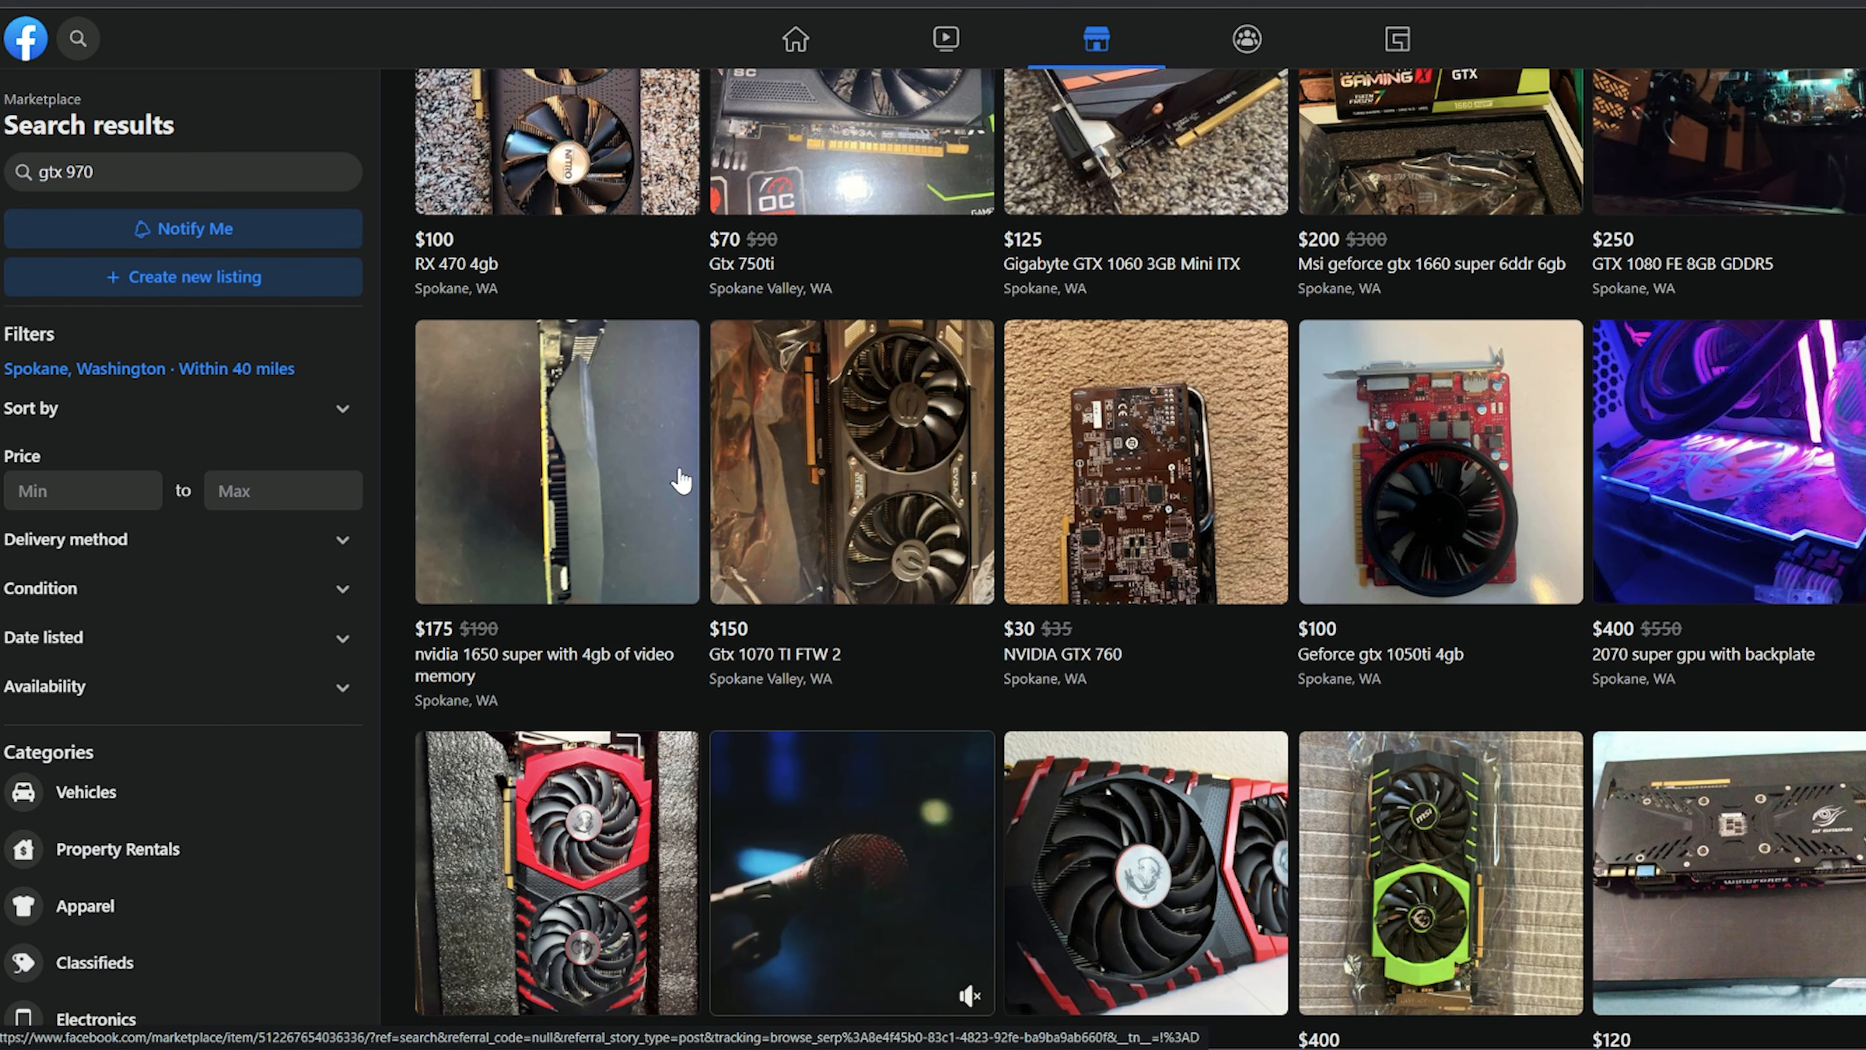
pyautogui.scroll(-3)
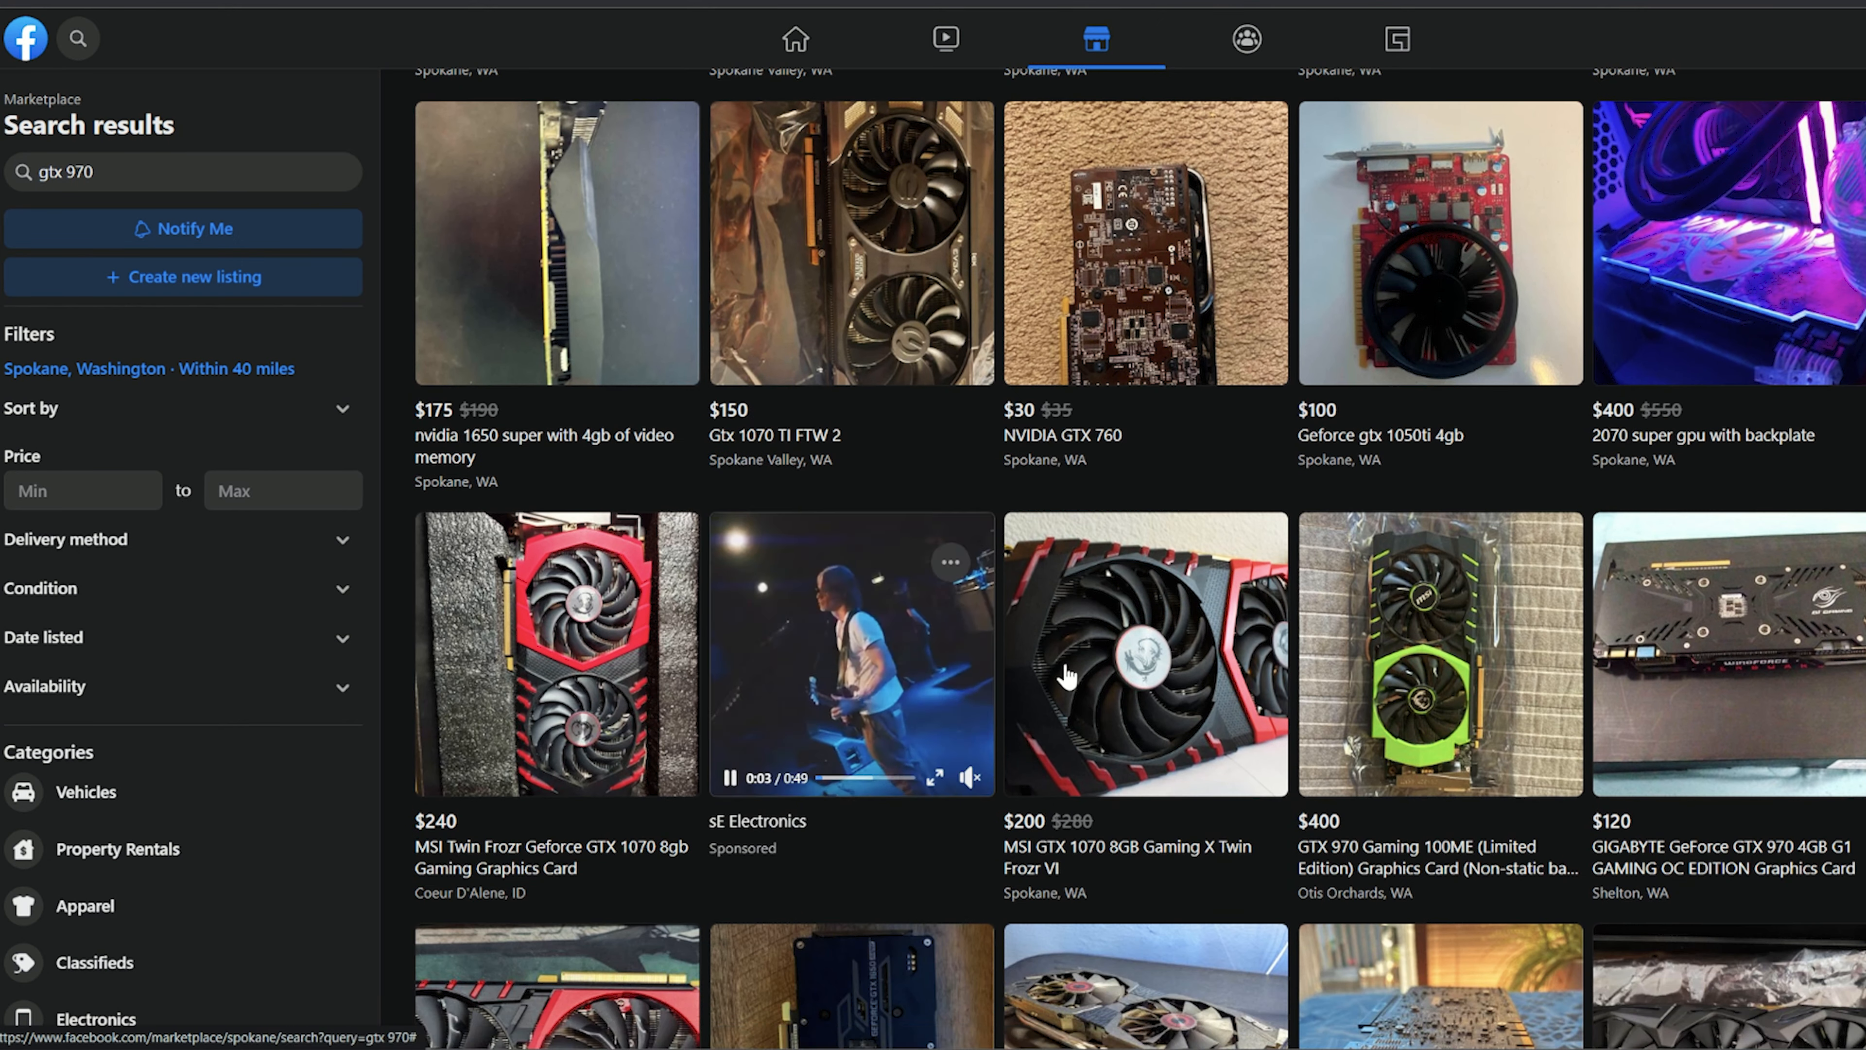